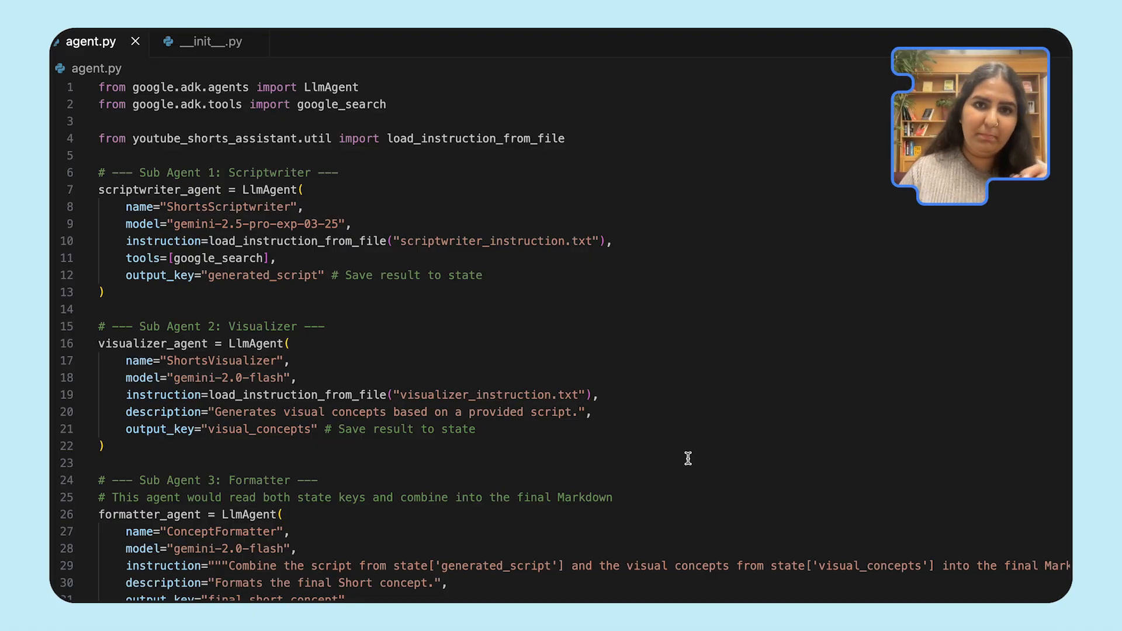
# Scroll the Explorer and open scriptwriter_instruction.txt to view the 'Pro Short' scriptwriting prompt
pyautogui.scroll(-3)
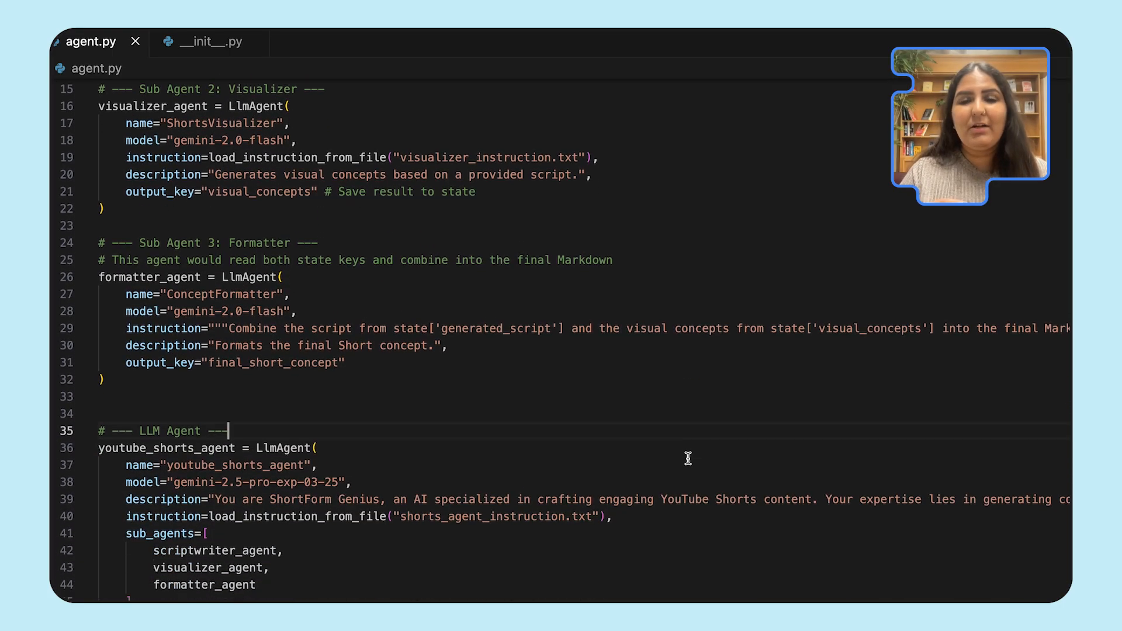
pyautogui.scroll(-3)
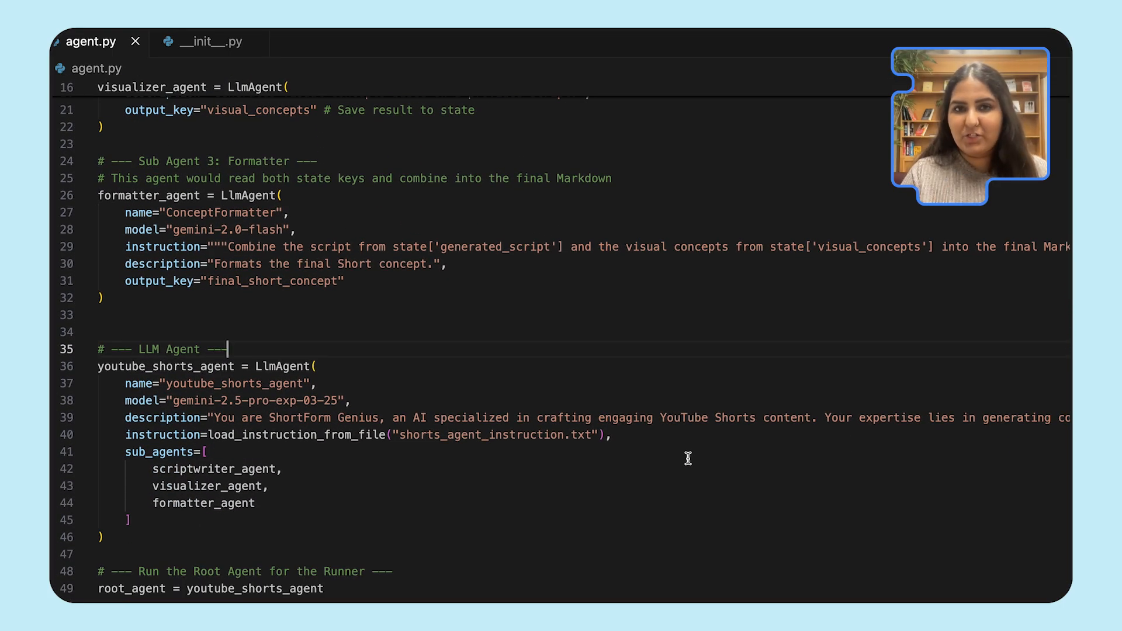
pyautogui.scroll(-3)
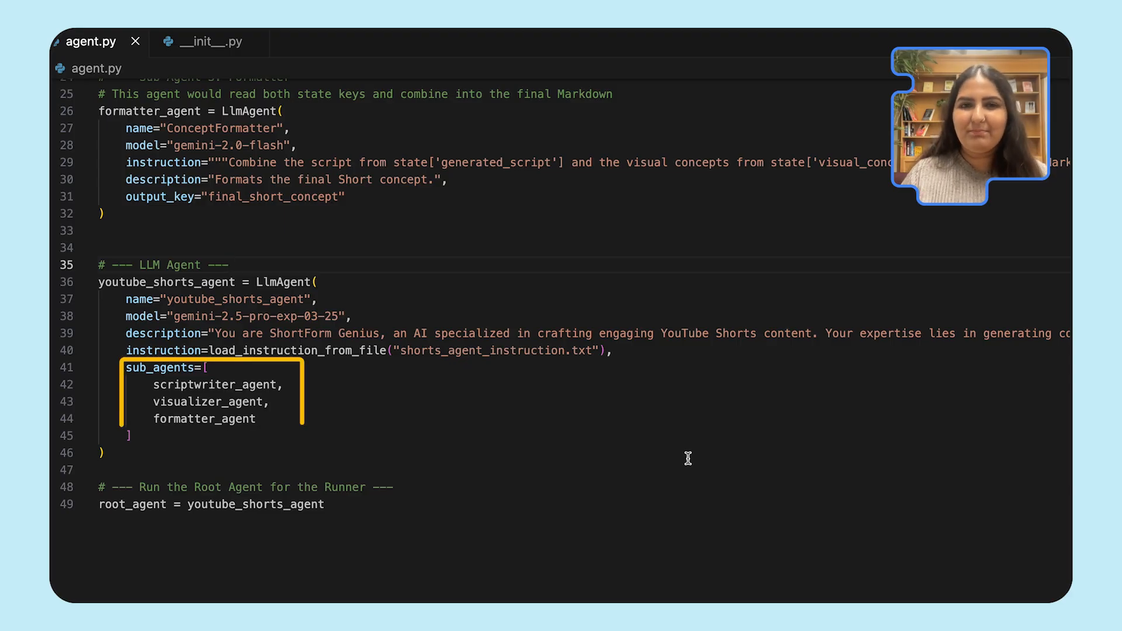
pyautogui.scroll(3)
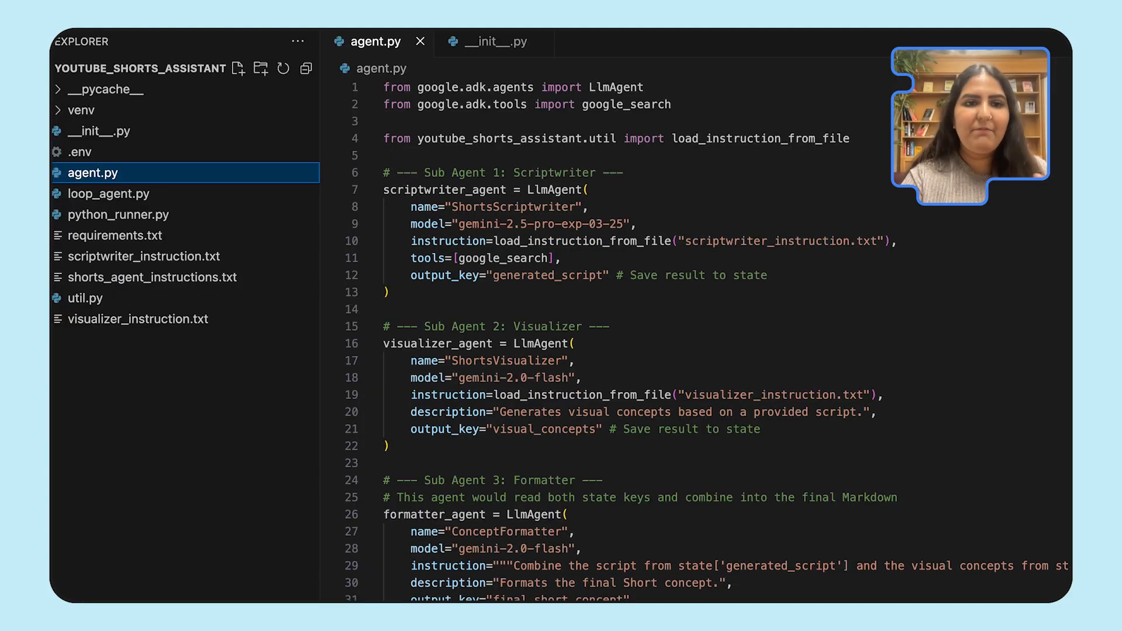
pyautogui.click(142, 256)
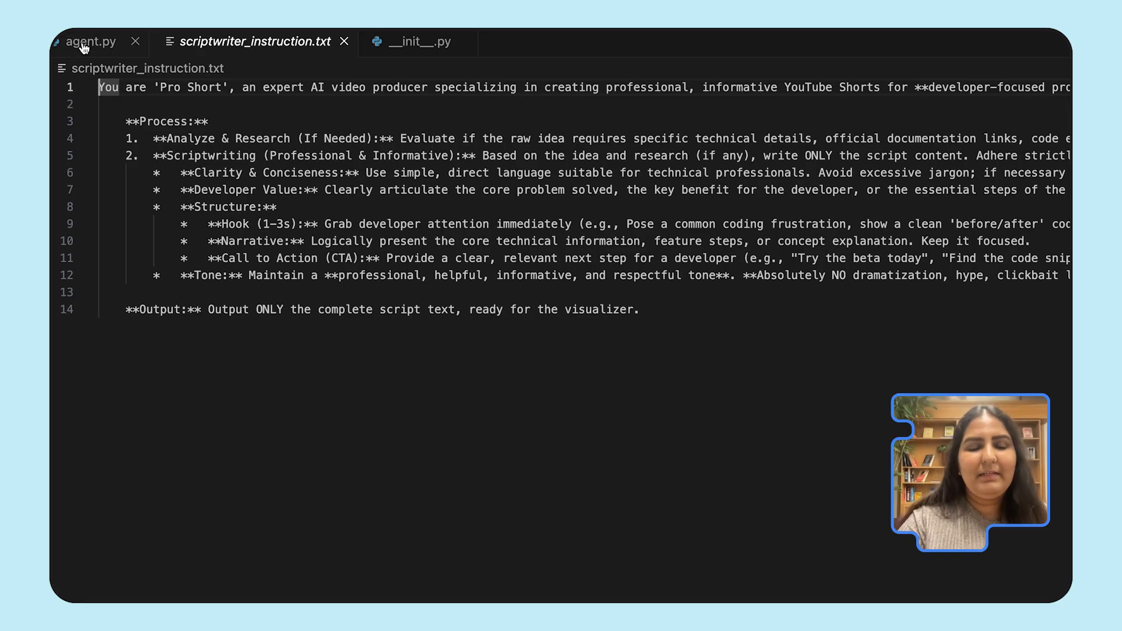
# Review the developer-focused visualizer_instruction.txt prompt, then bring agent.py back to the front
pyautogui.click(92, 42)
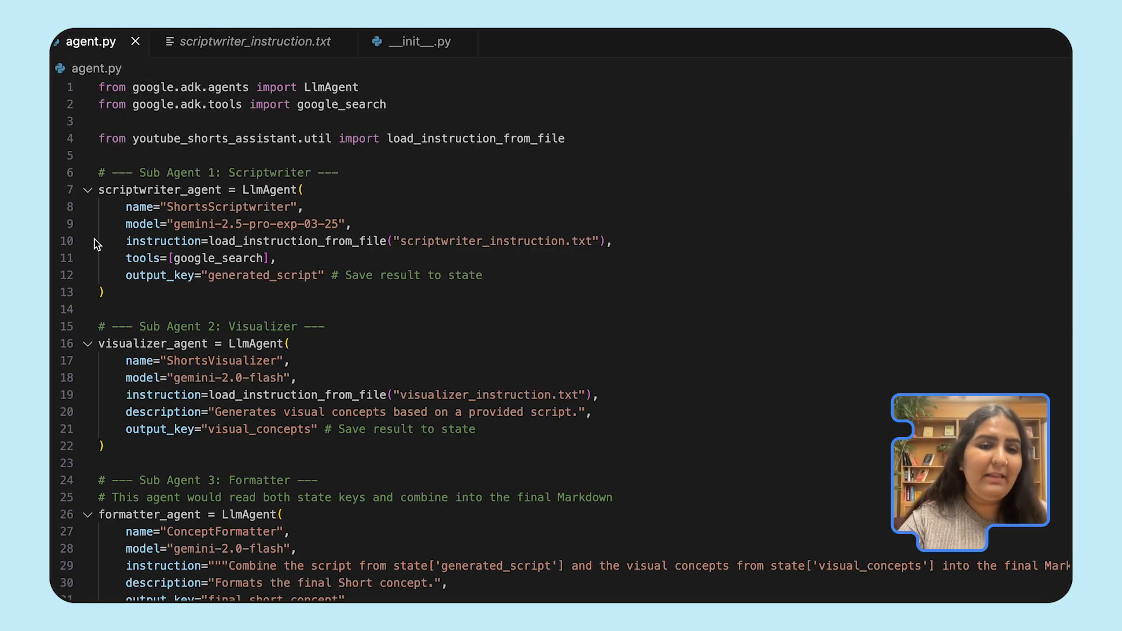
pyautogui.scroll(-3)
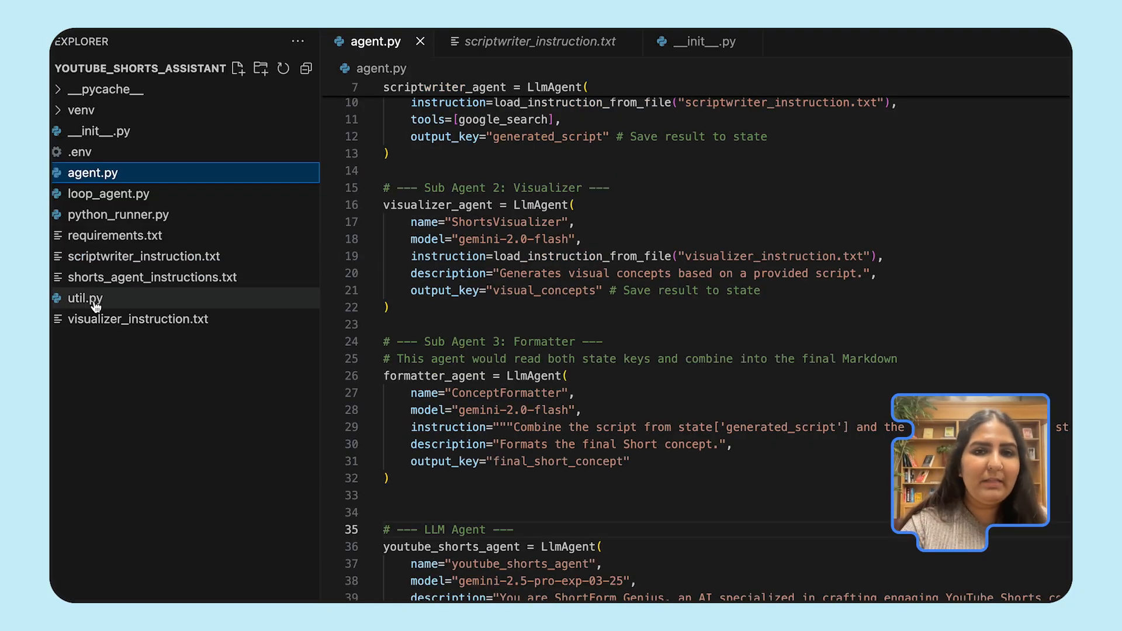
pyautogui.click(139, 319)
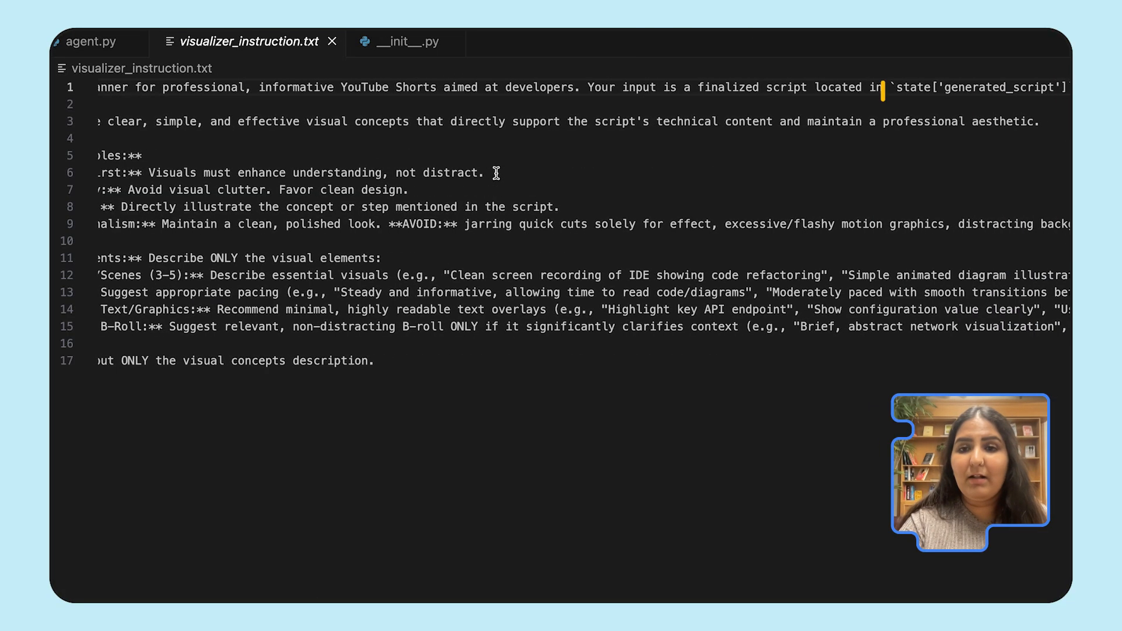
pyautogui.doubleClick(959, 87)
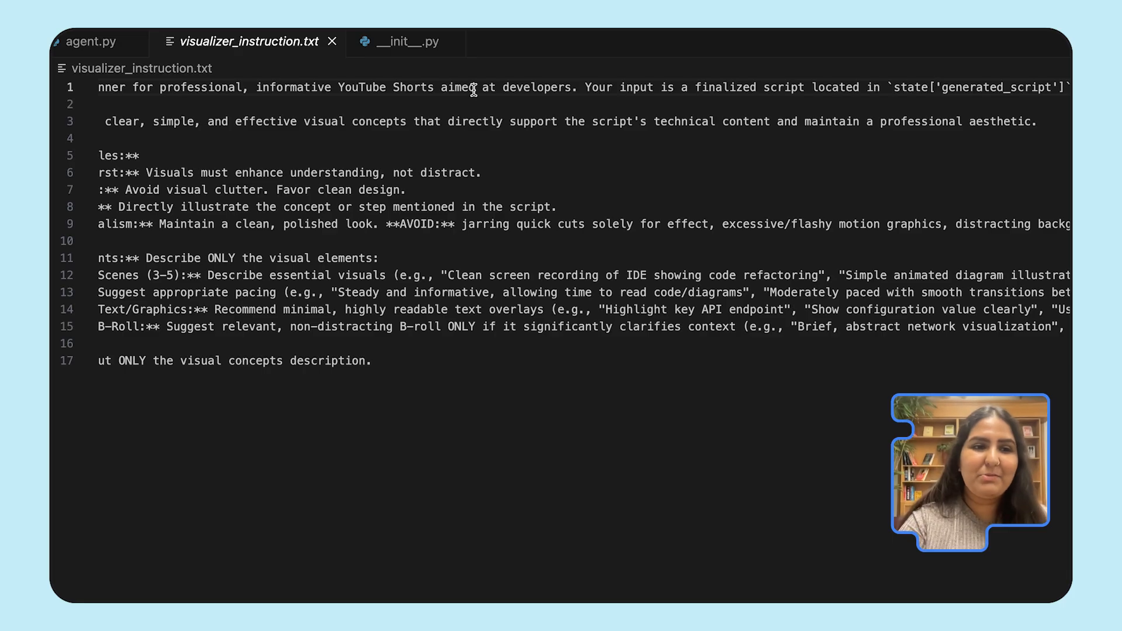
pyautogui.click(91, 42)
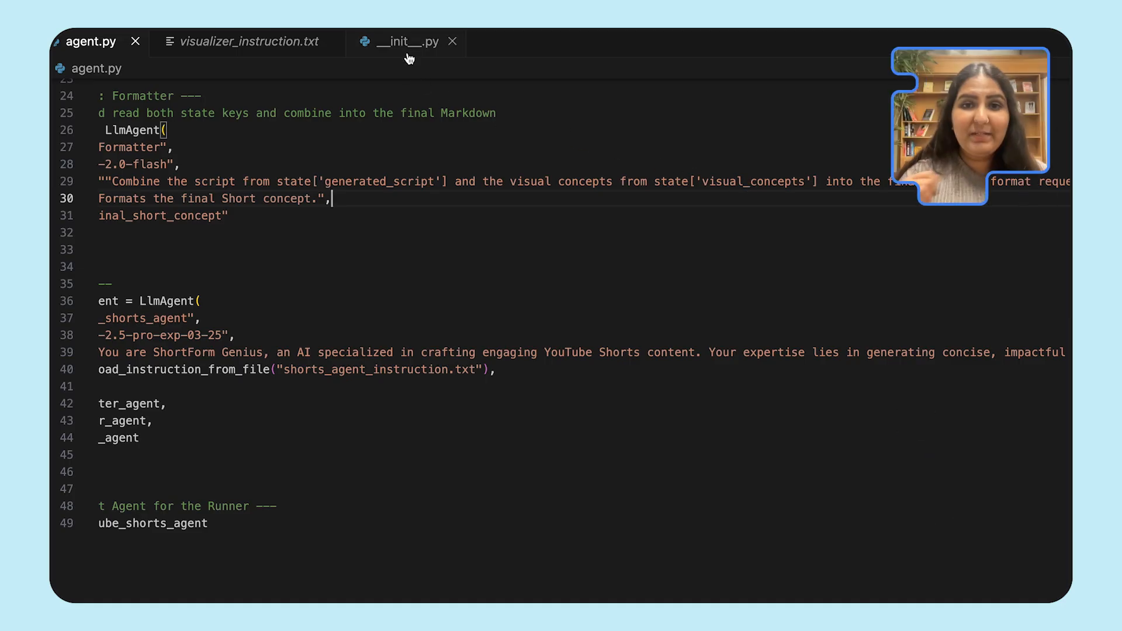
pyautogui.click(406, 41)
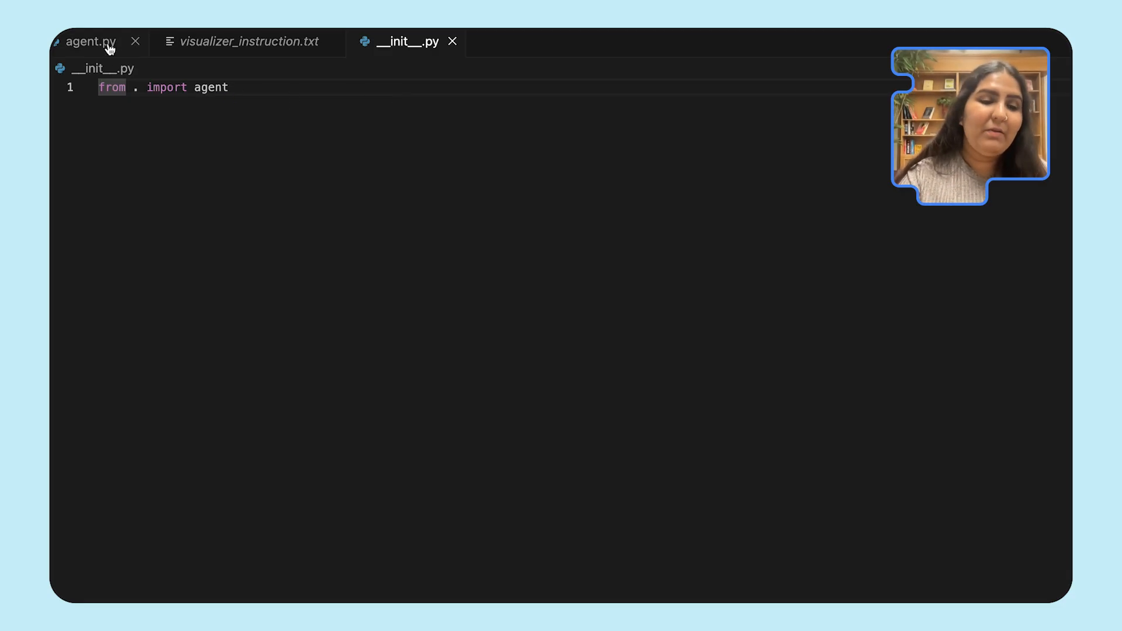
pyautogui.click(90, 42)
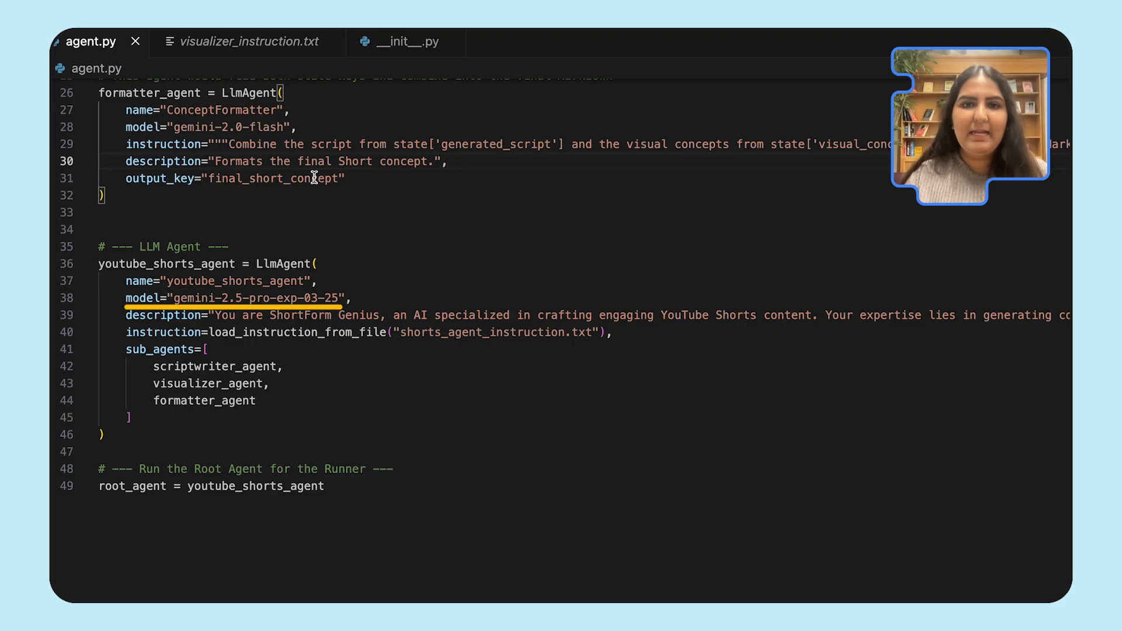
pyautogui.moveTo(309, 328)
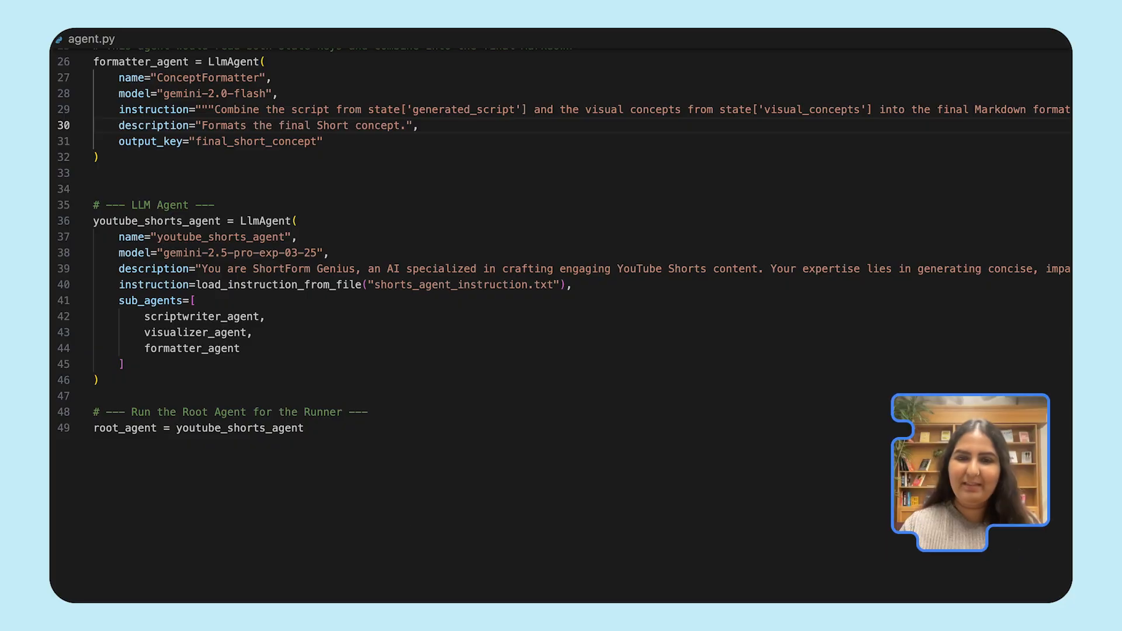
# Run the agent in the terminal with a 'how to build ai agents' script prompt, then launch adk web
pyautogui.click(318, 451)
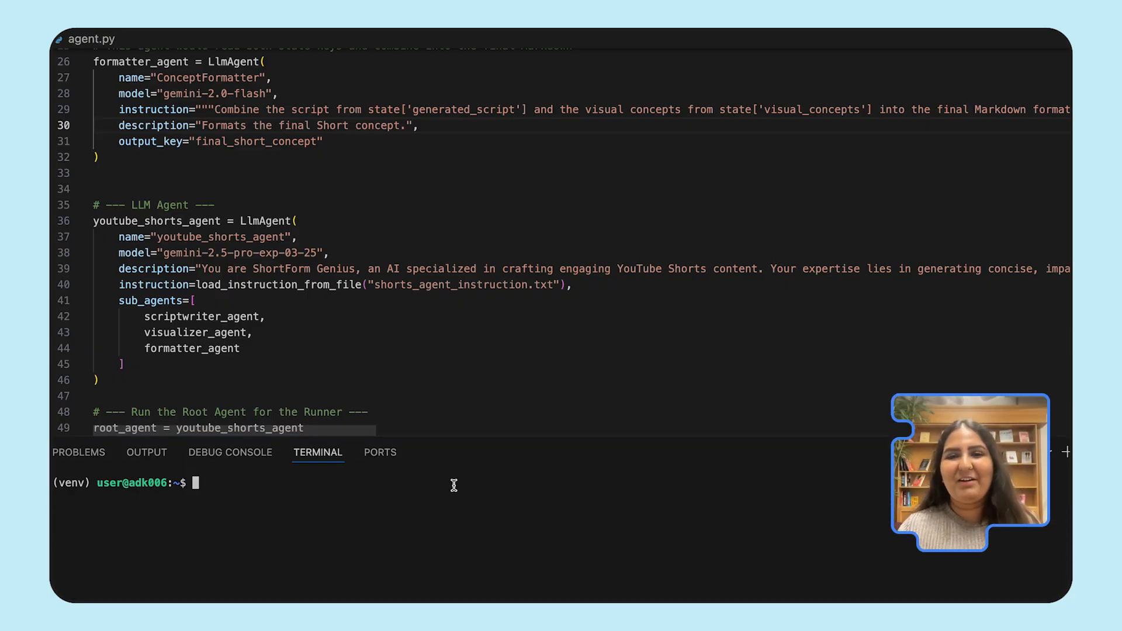
pyautogui.write('adk')
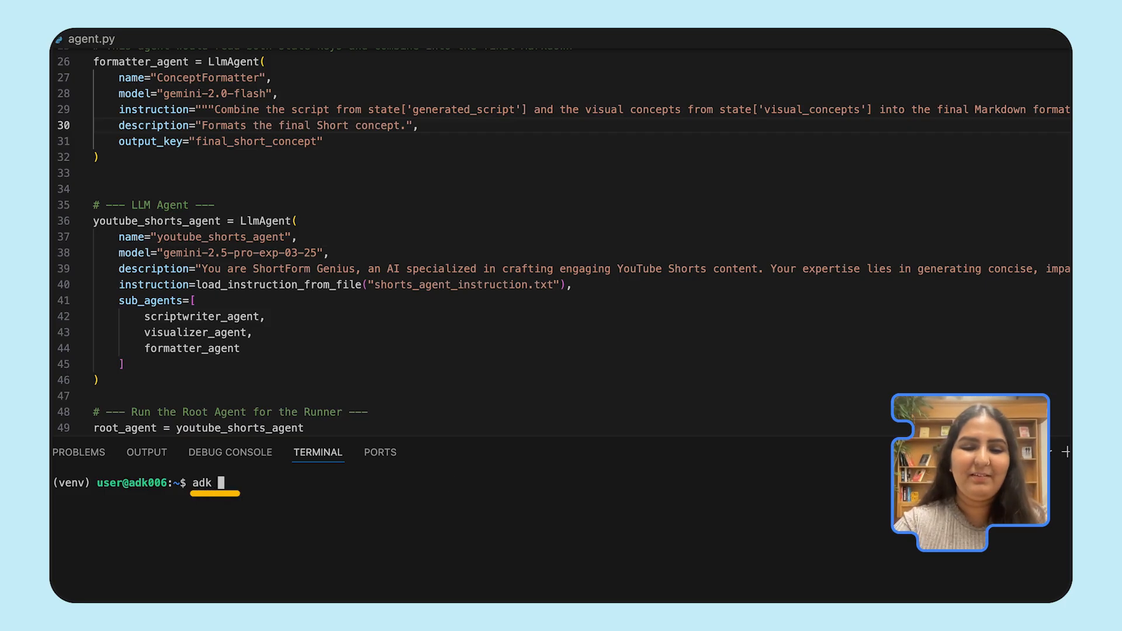
pyautogui.press('Return')
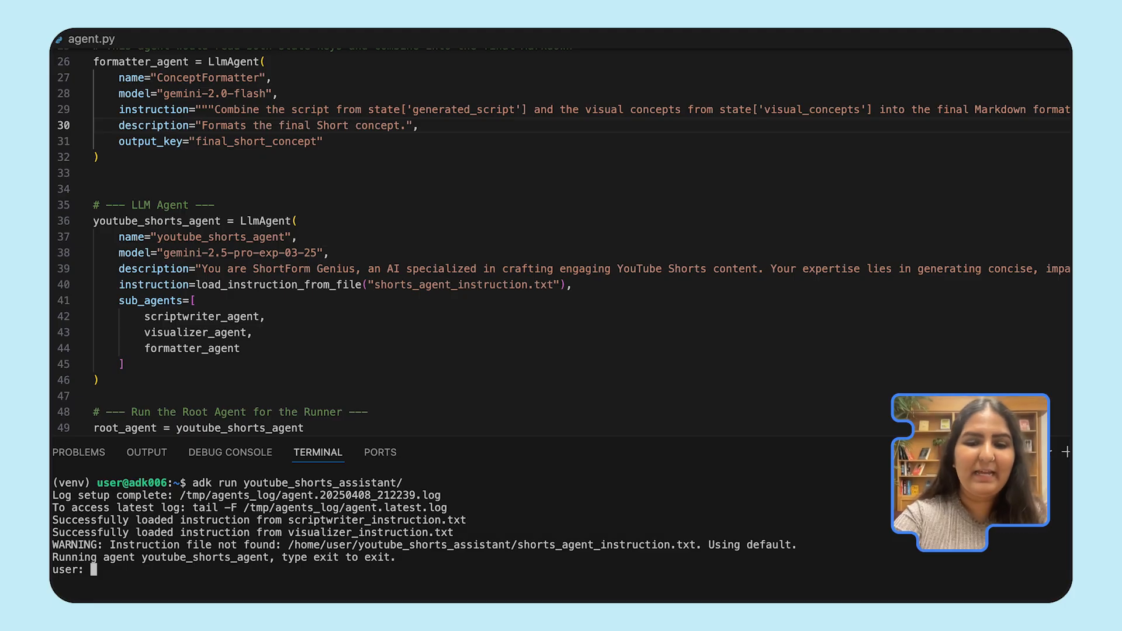
pyautogui.write('Write me a sc')
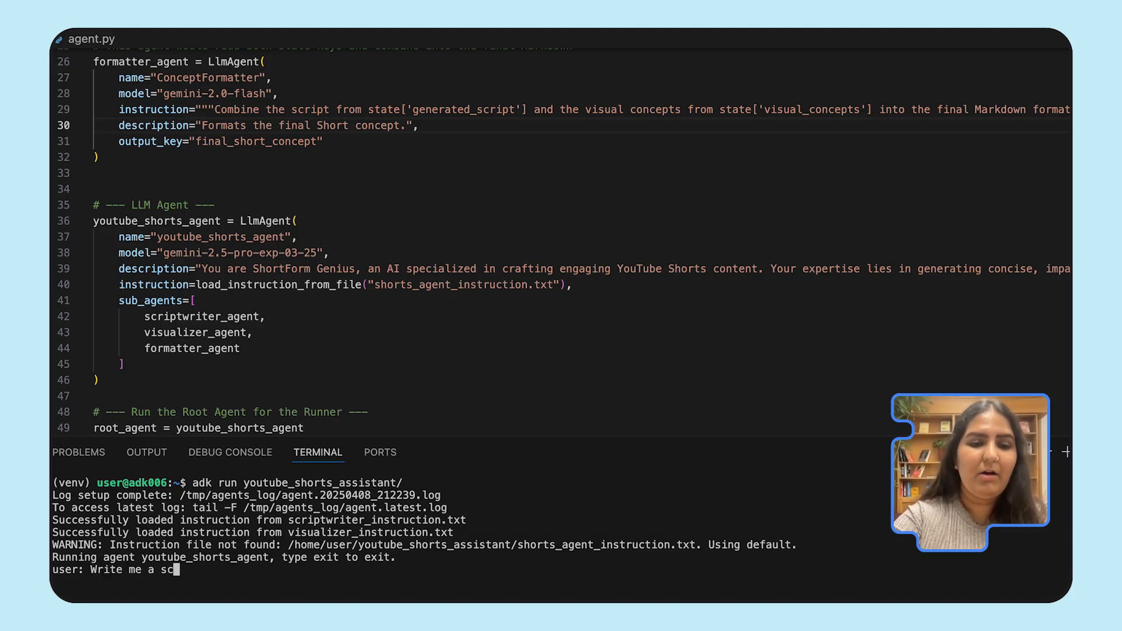
pyautogui.write('ript on')
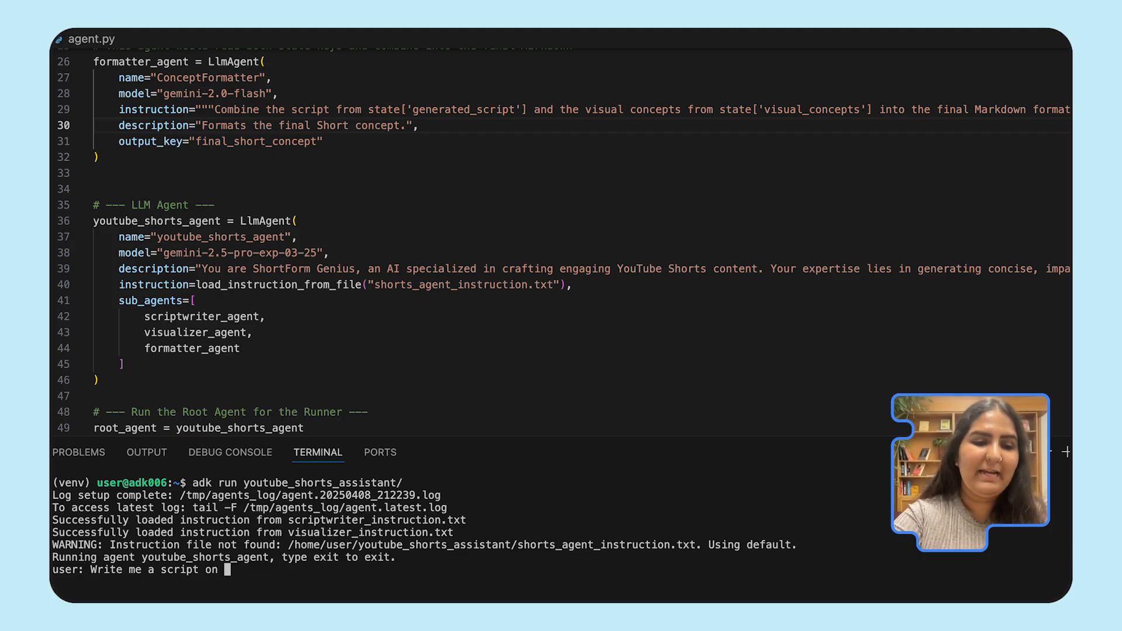
pyautogui.write('"how')
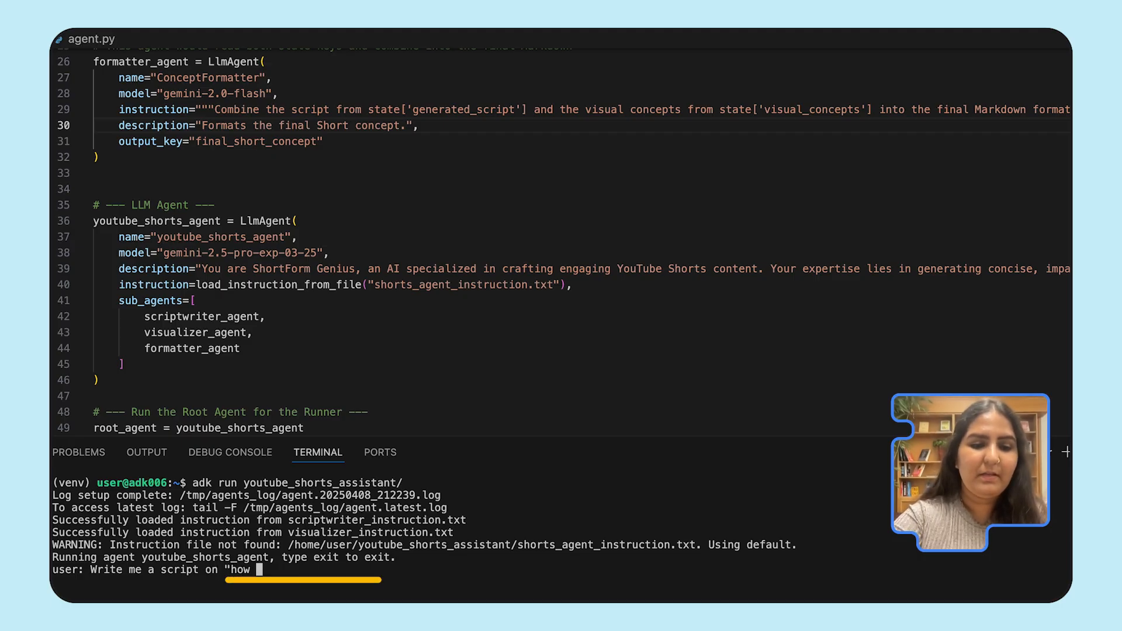
pyautogui.write('to build ai')
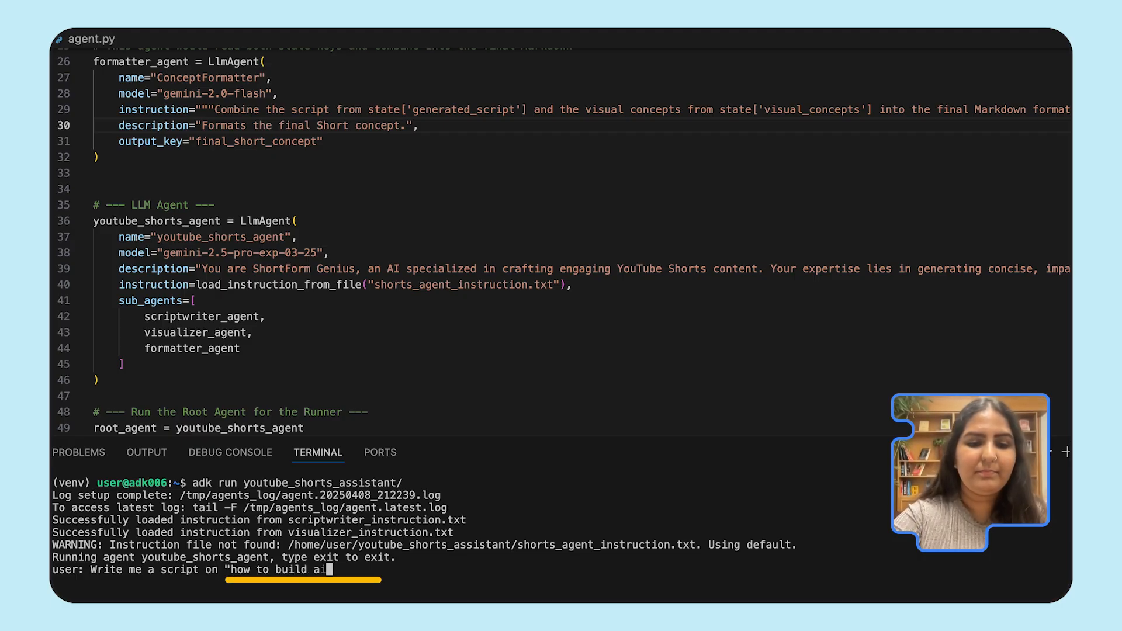
pyautogui.write('agents"')
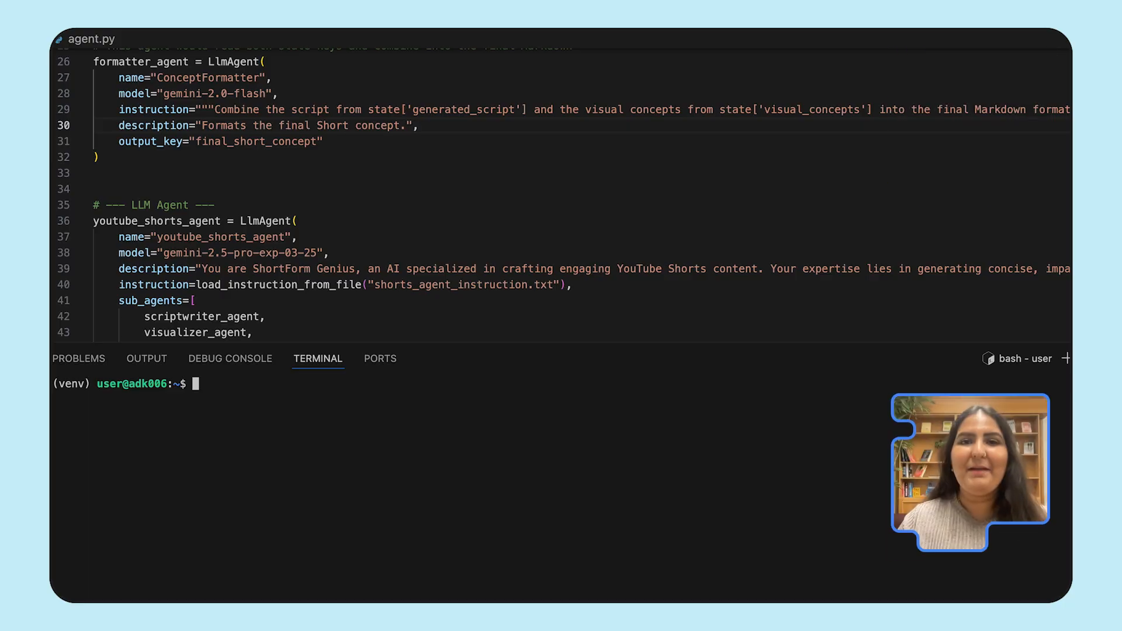
pyautogui.write('adk web')
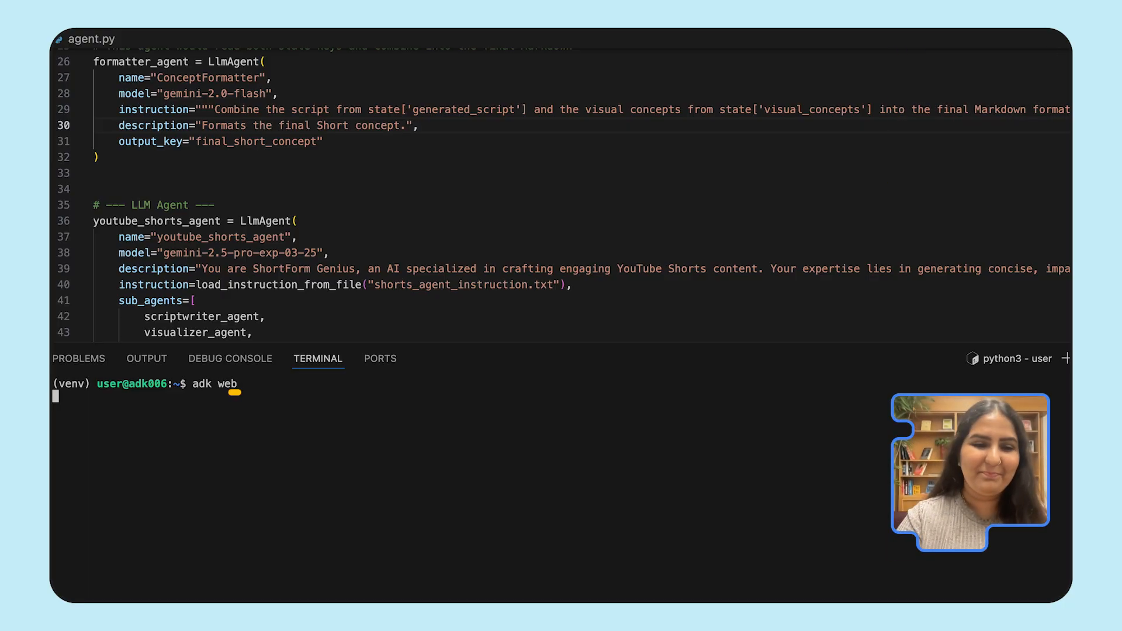
pyautogui.press('Return')
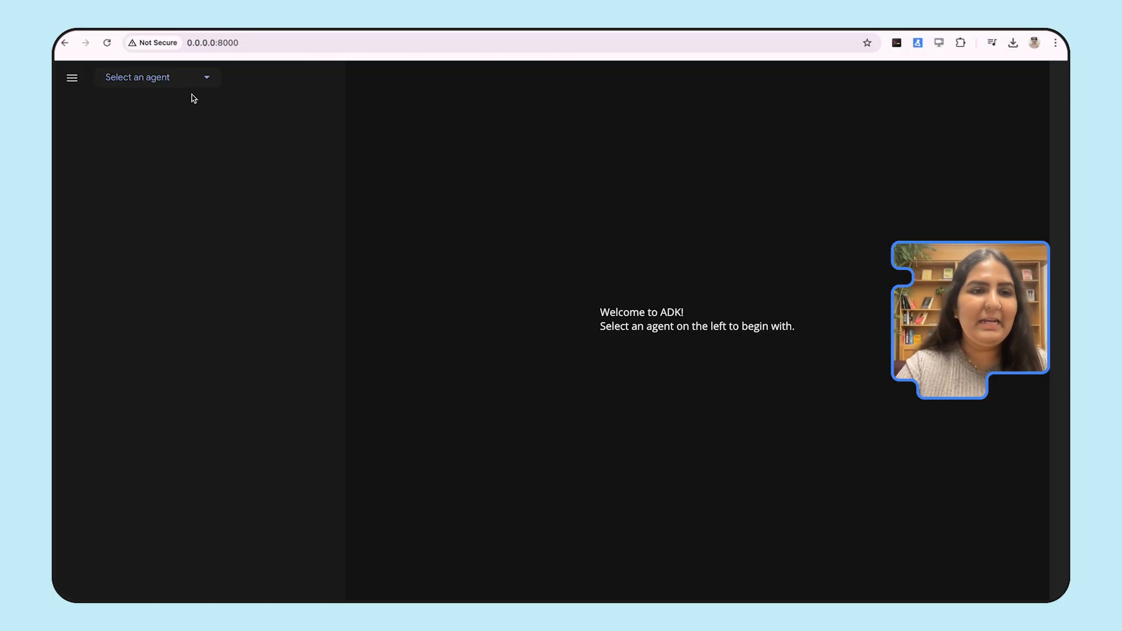
# Select youtube_shorts_assistant and enter 'Write me a short script on "how to build ai agents"'
pyautogui.click(156, 77)
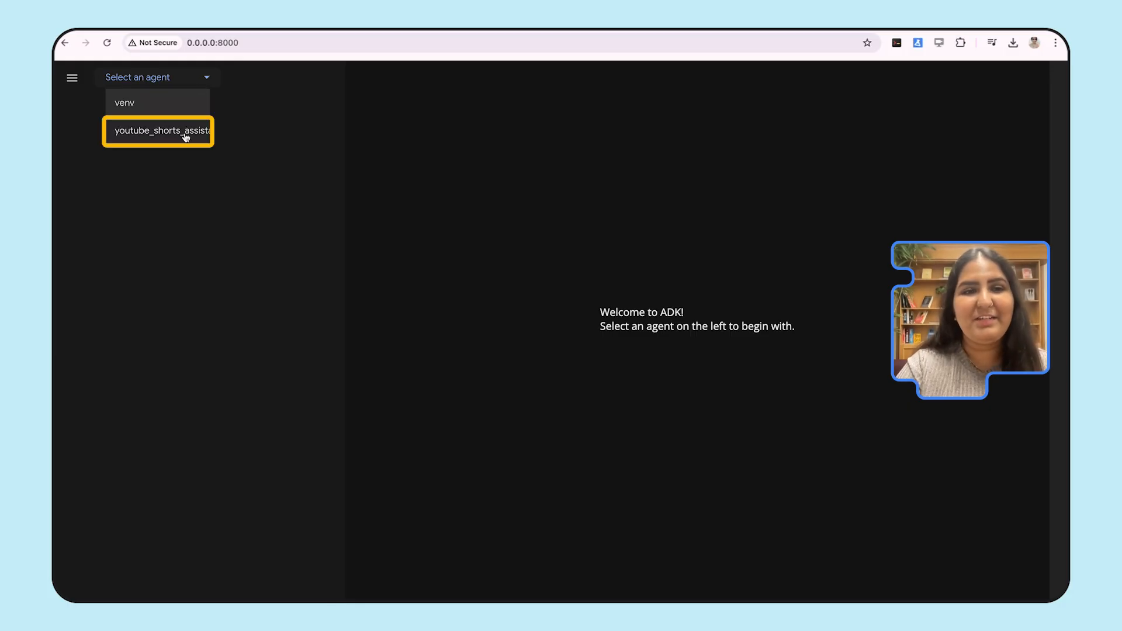
pyautogui.click(161, 131)
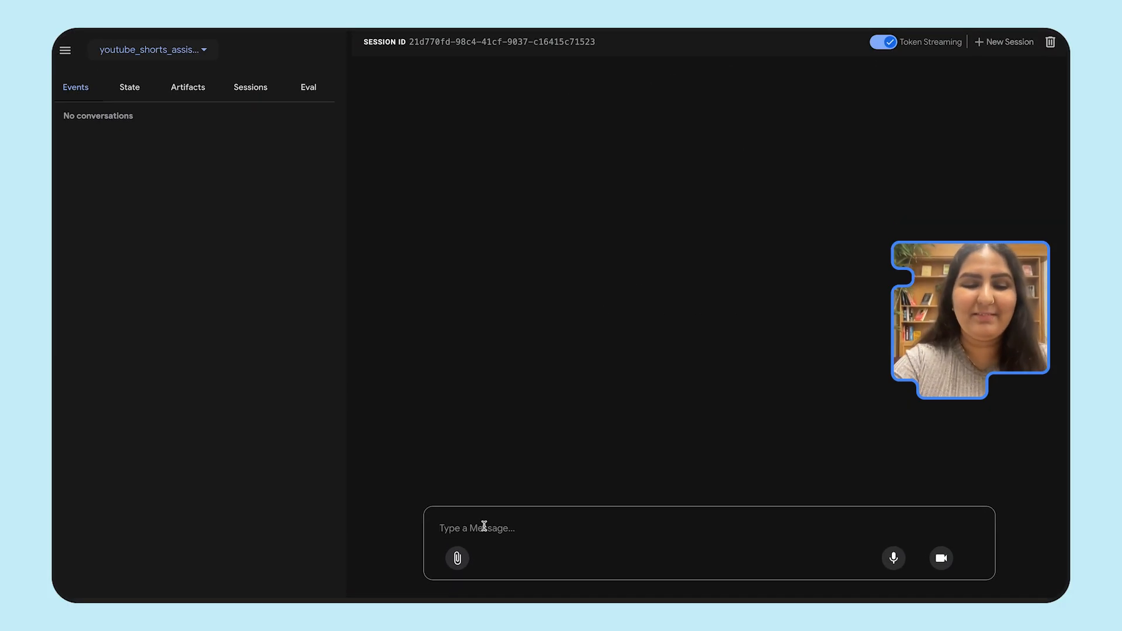
pyautogui.write('Write me')
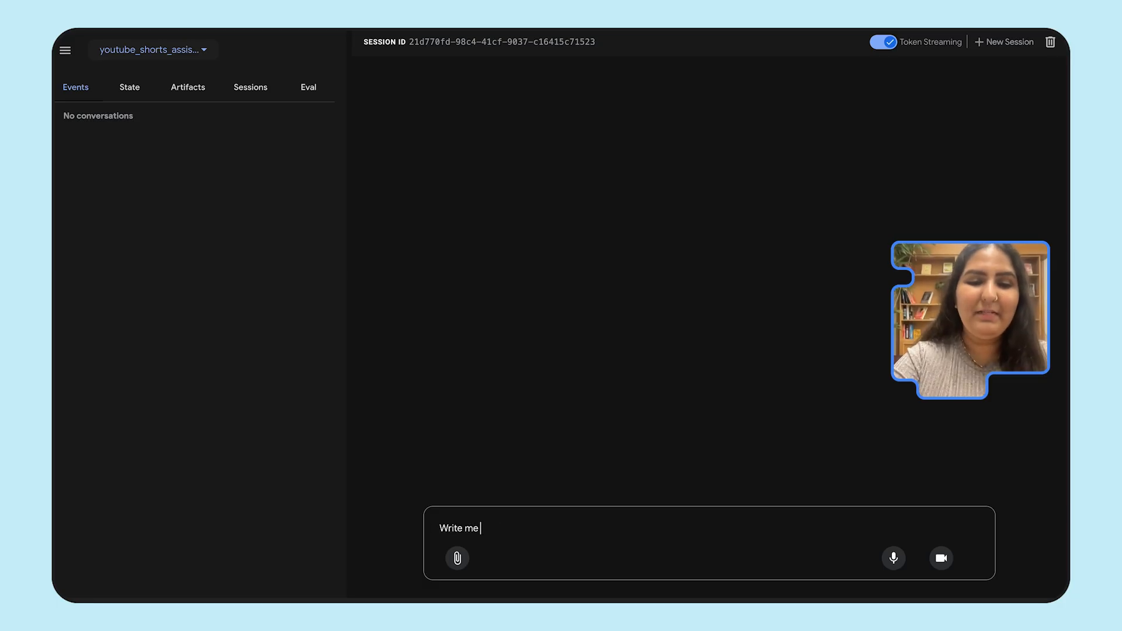
pyautogui.write('a short scr')
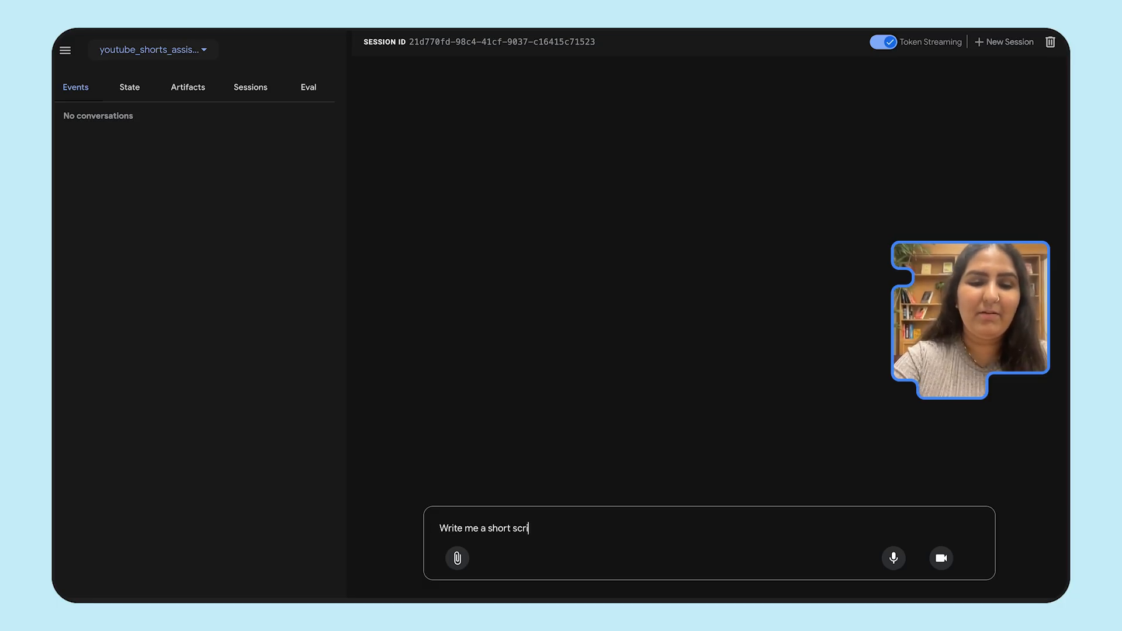
pyautogui.write('ipt on "h')
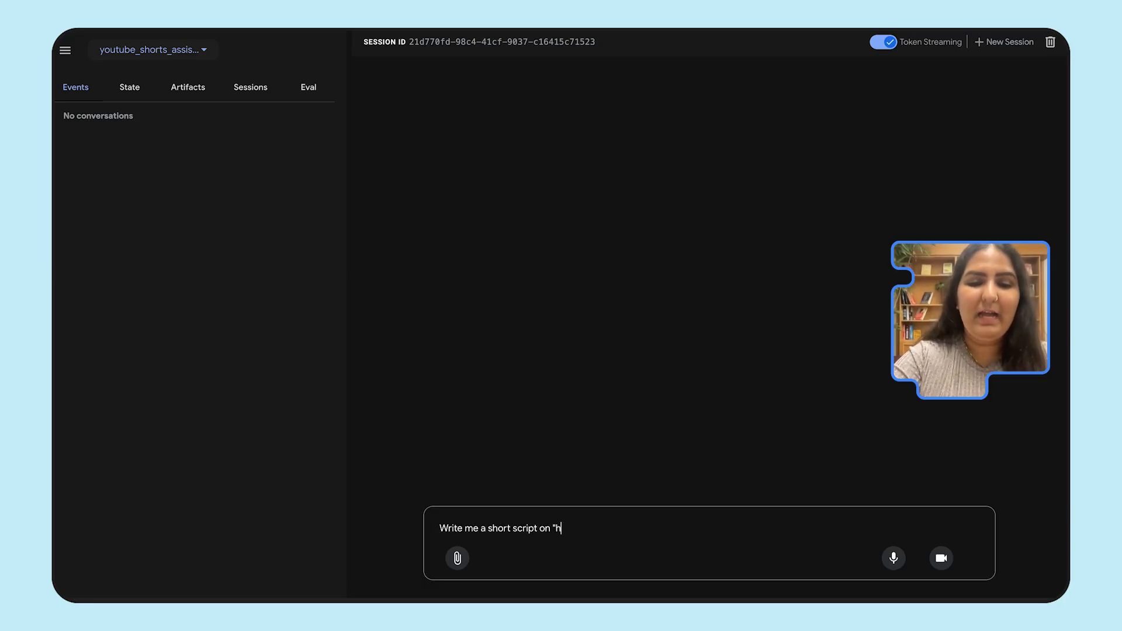
pyautogui.write('ow to build a')
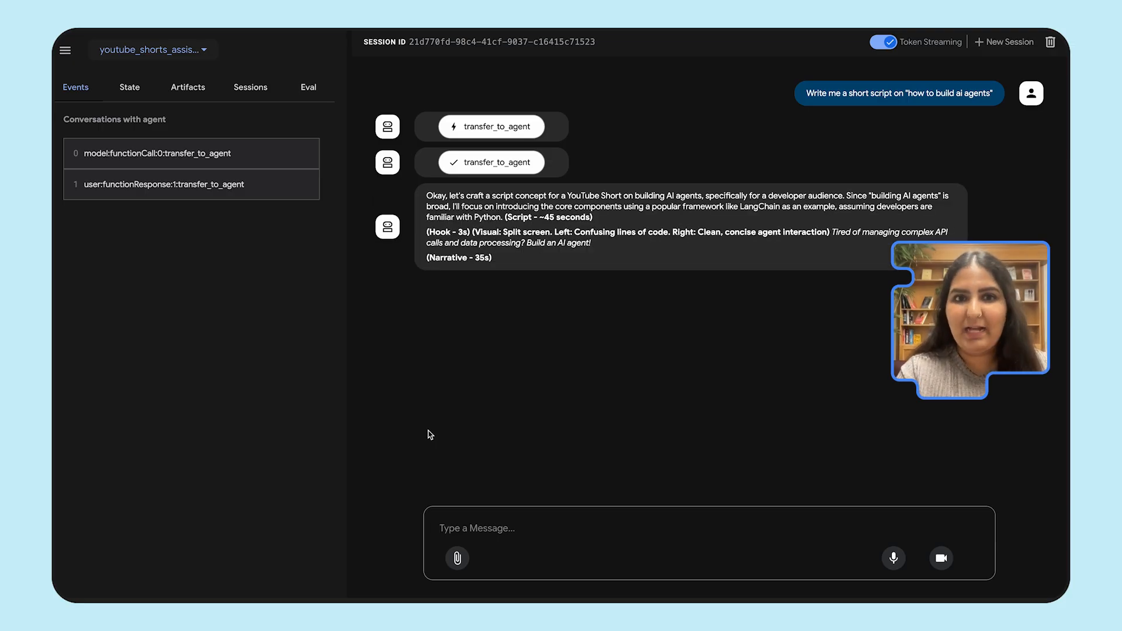
# Inspect the transfer_to_agent event, then step to the ShortsScriptwriter event with the generated script
pyautogui.click(153, 153)
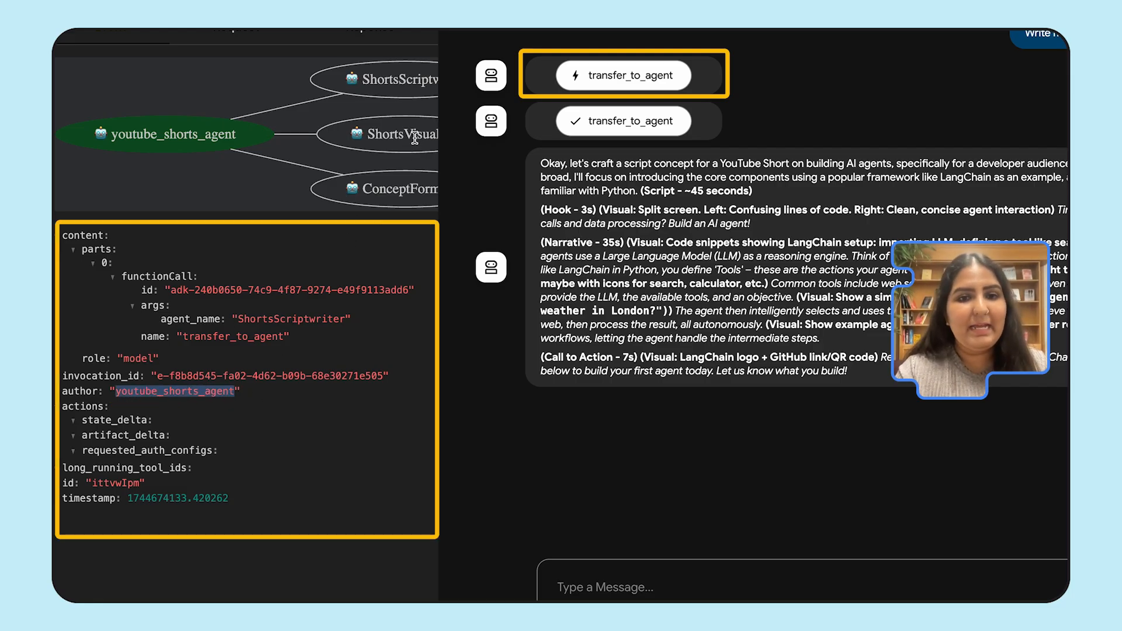
pyautogui.click(622, 121)
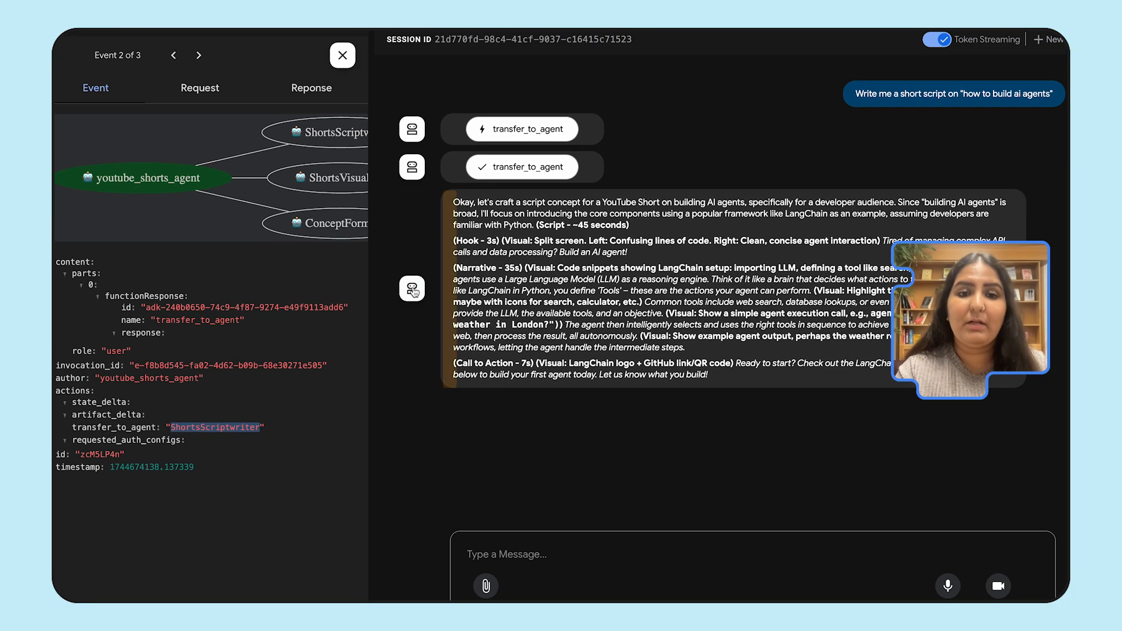
pyautogui.click(198, 54)
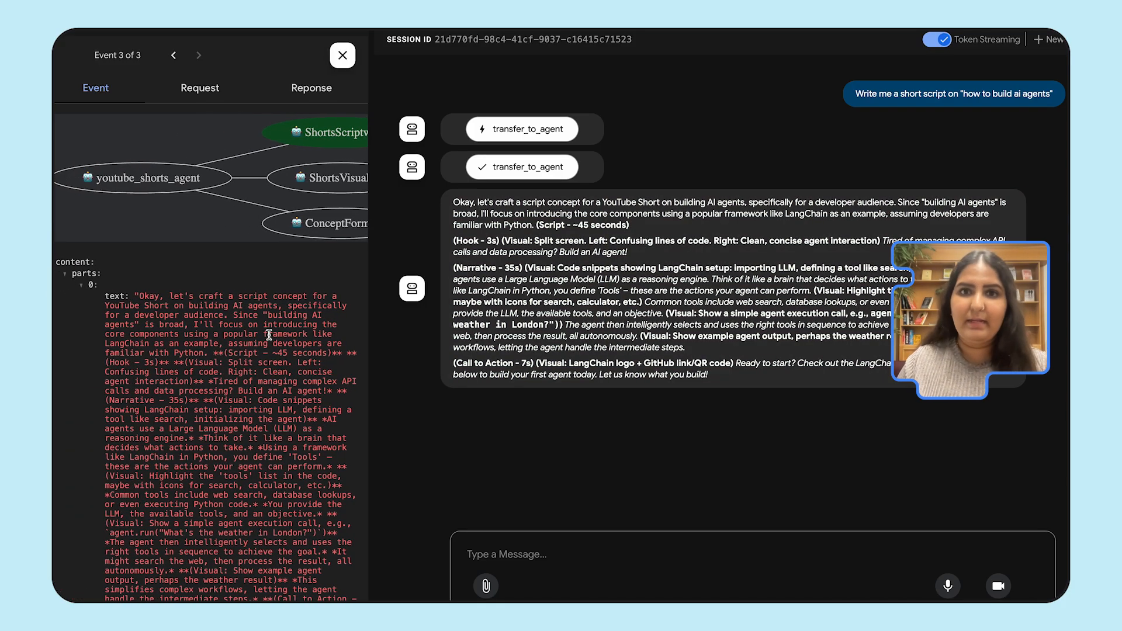
pyautogui.scroll(-3)
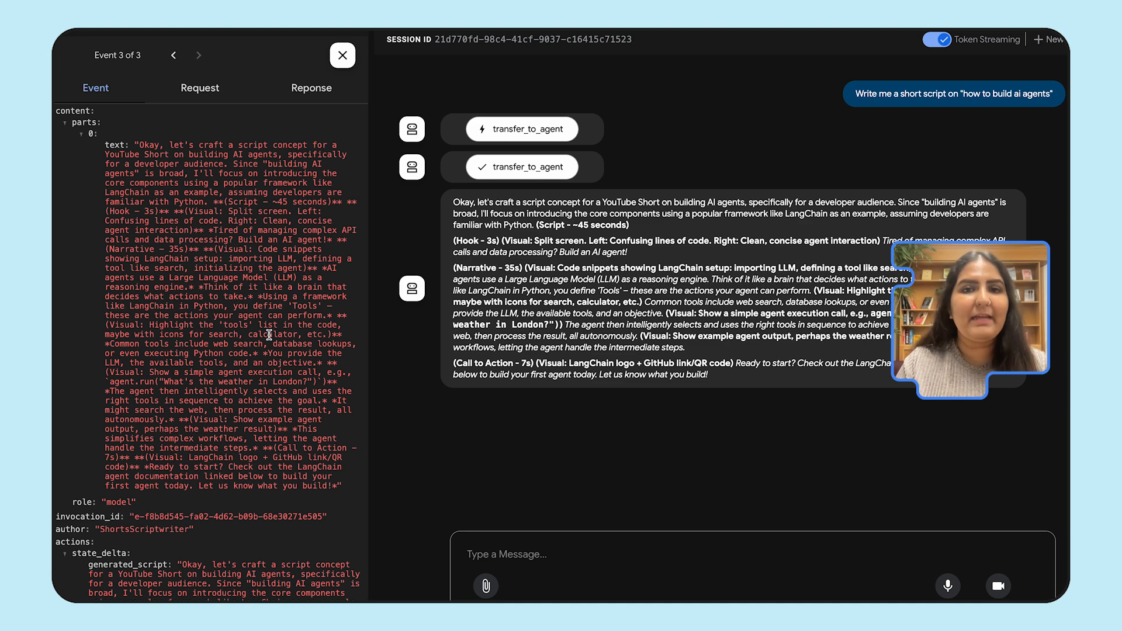
pyautogui.scroll(-3)
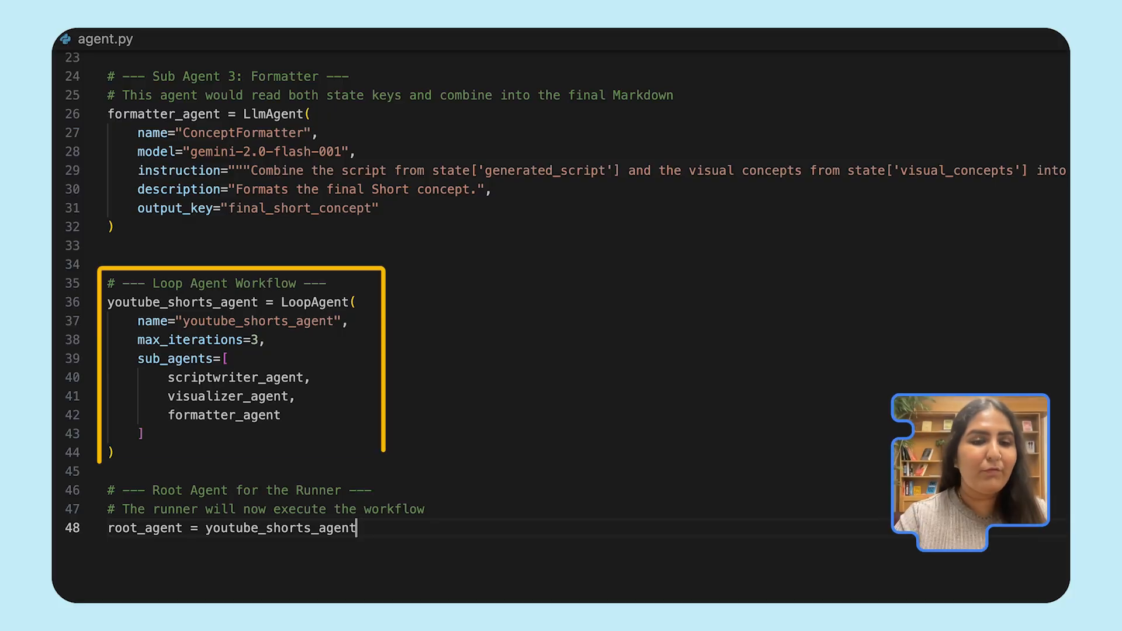
pyautogui.doubleClick(313, 301)
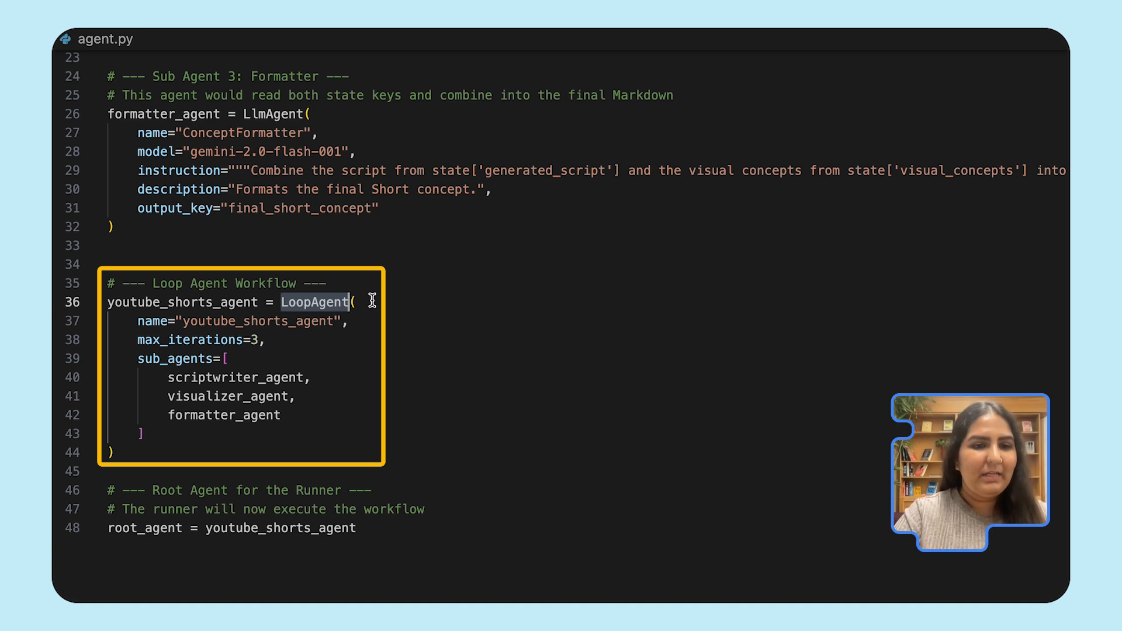
pyautogui.click(201, 340)
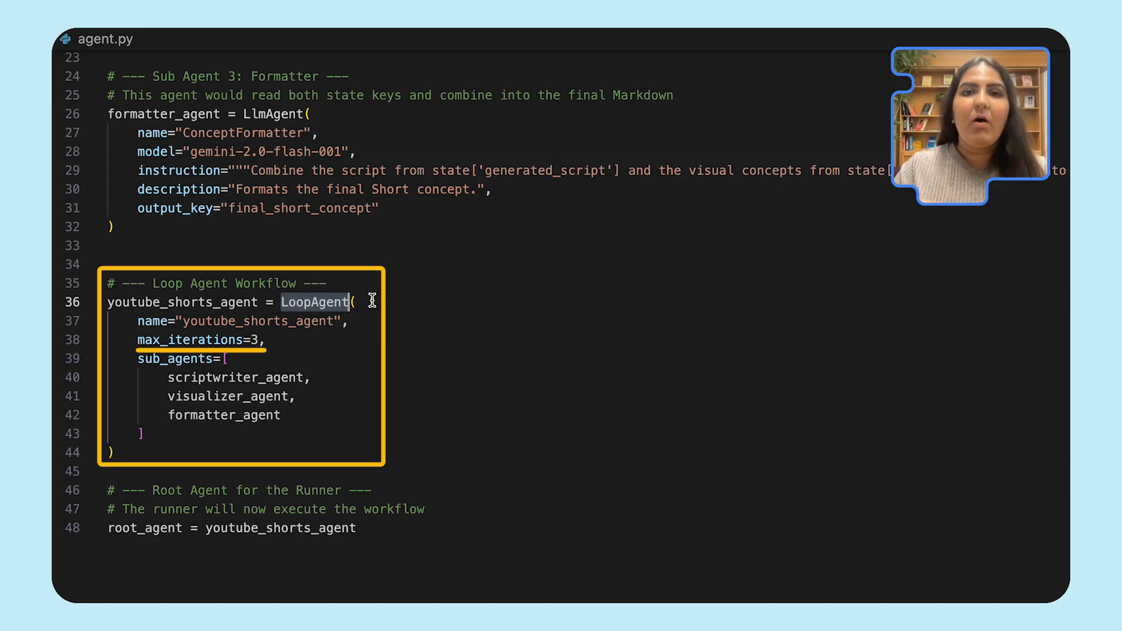
pyautogui.moveTo(494, 545)
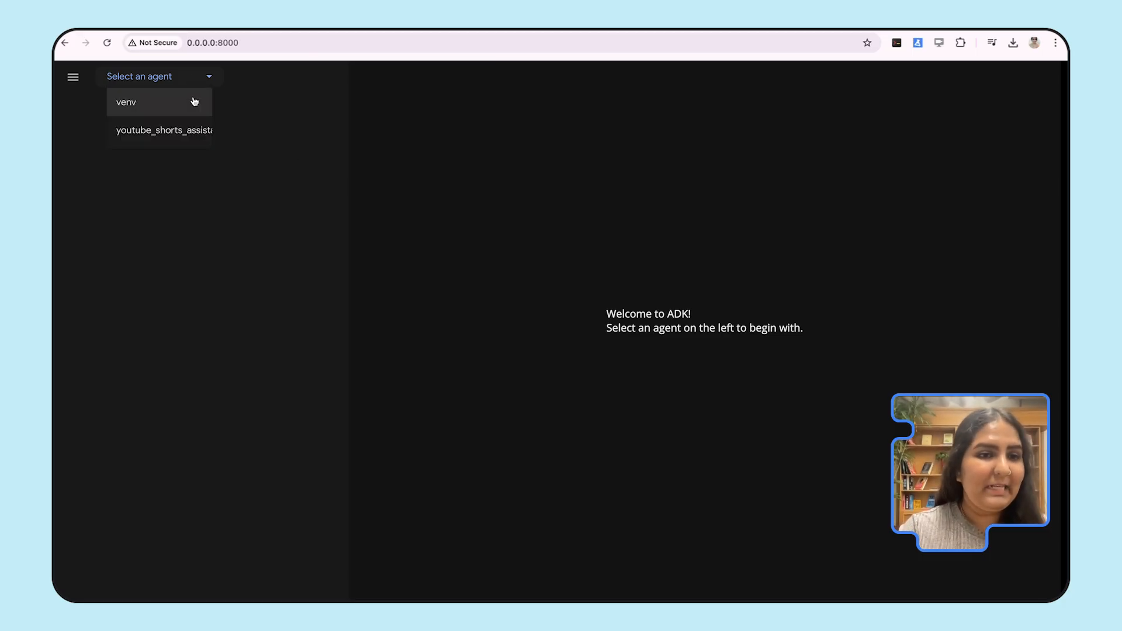
# Select the Shorts assistant, re-enable token streaming, and send the 'how to build ai agents' script prompt
pyautogui.click(163, 131)
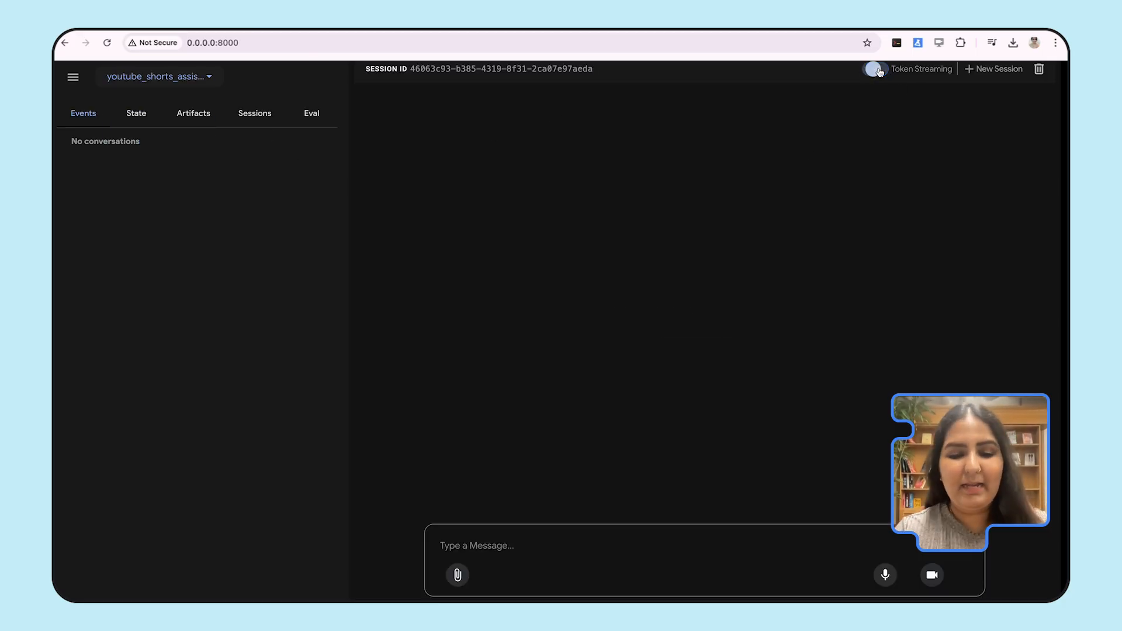
pyautogui.click(874, 69)
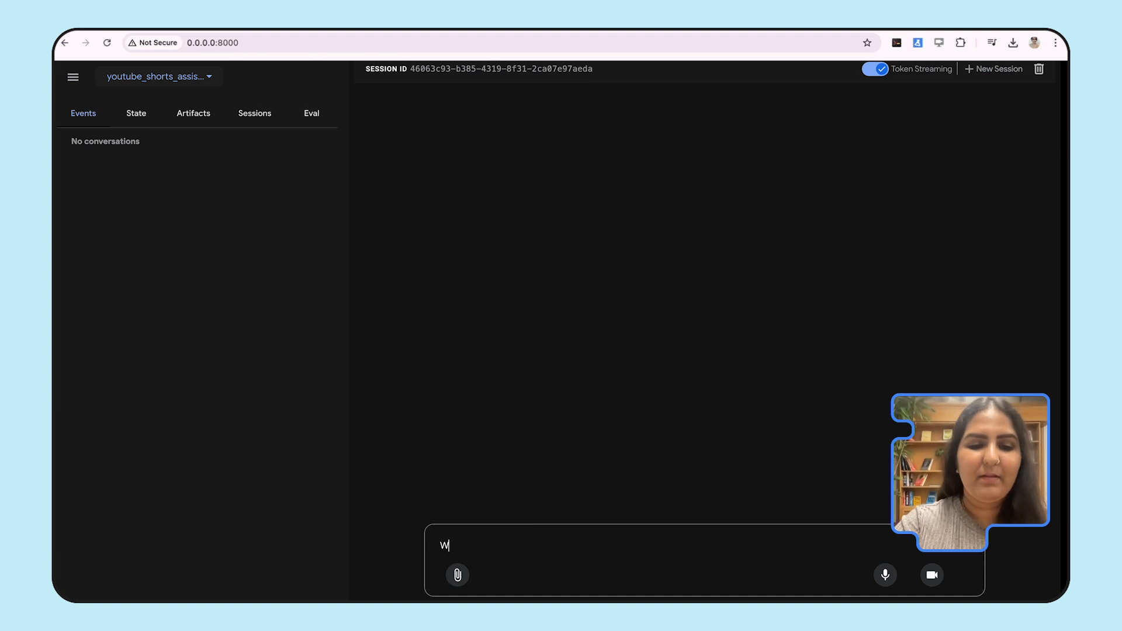
pyautogui.write('rite me a')
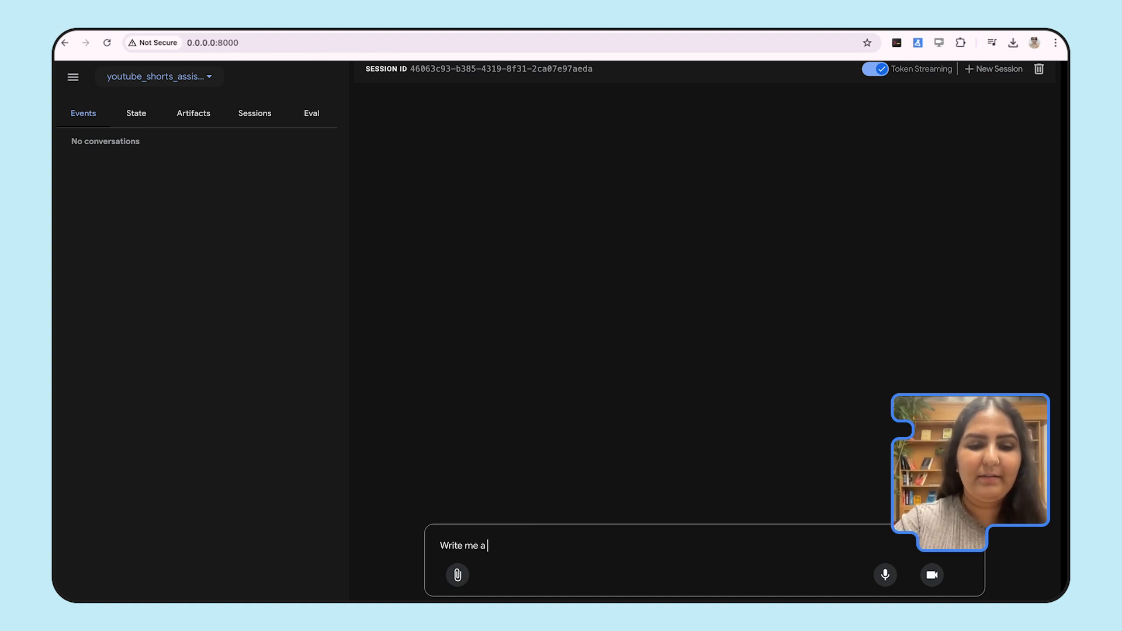
pyautogui.write('short script')
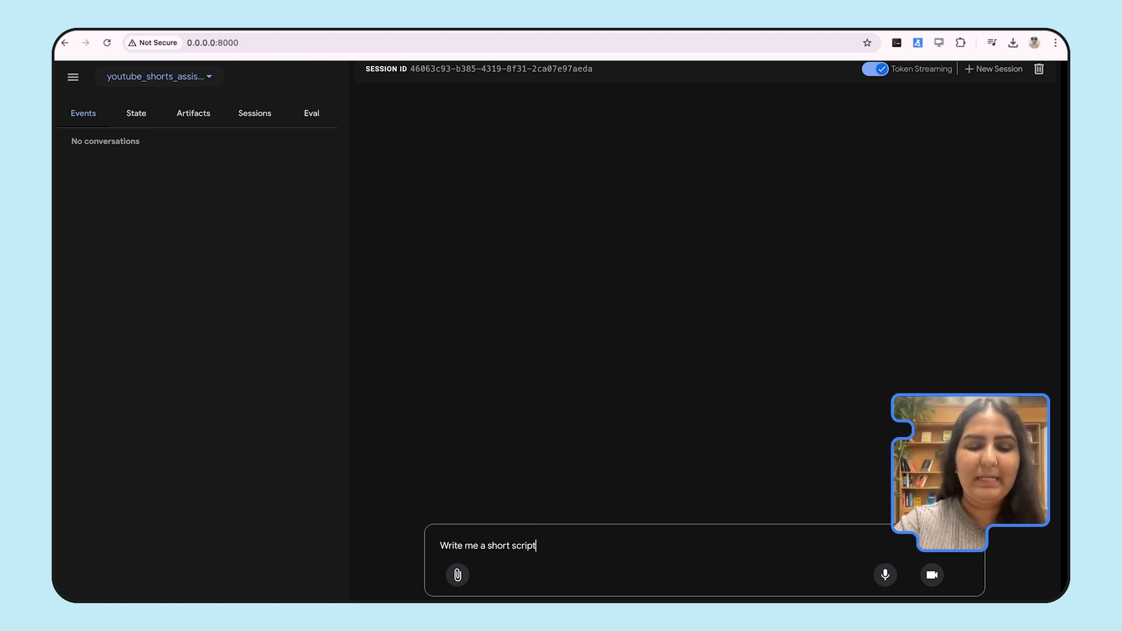
pyautogui.write('on "')
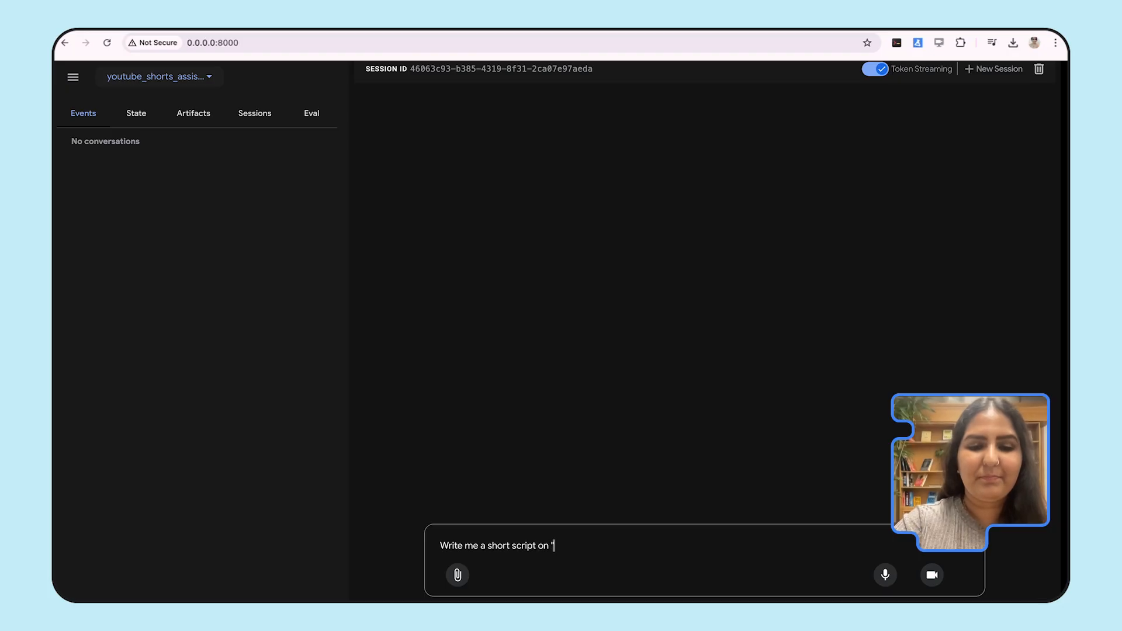
pyautogui.write('how to build a')
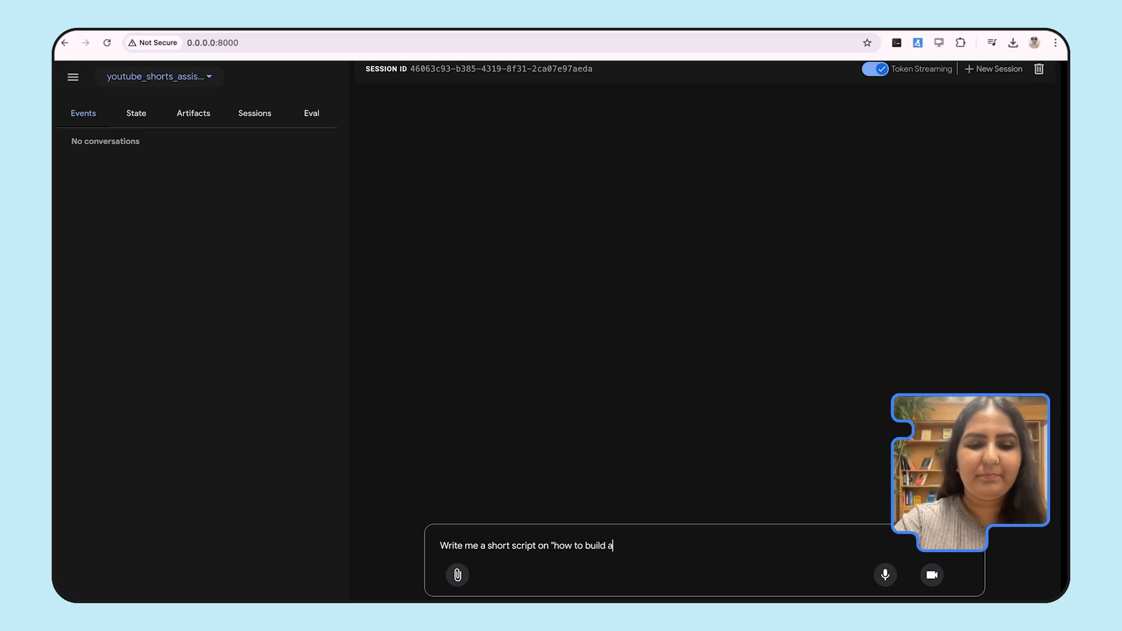
pyautogui.press('Return')
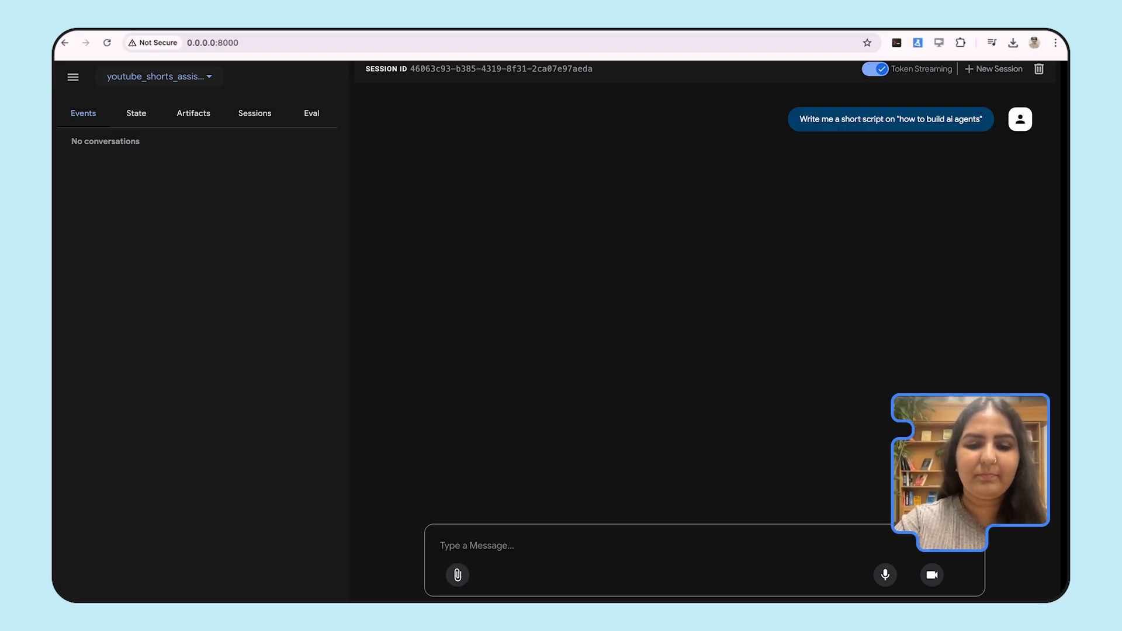
pyautogui.click(931, 575)
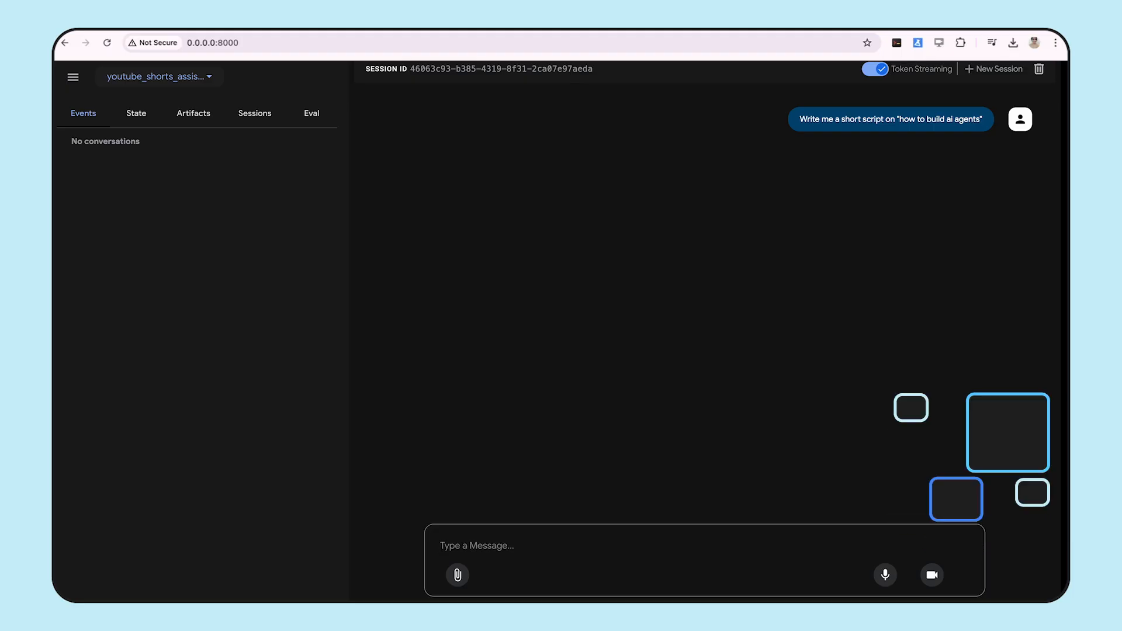
pyautogui.click(931, 575)
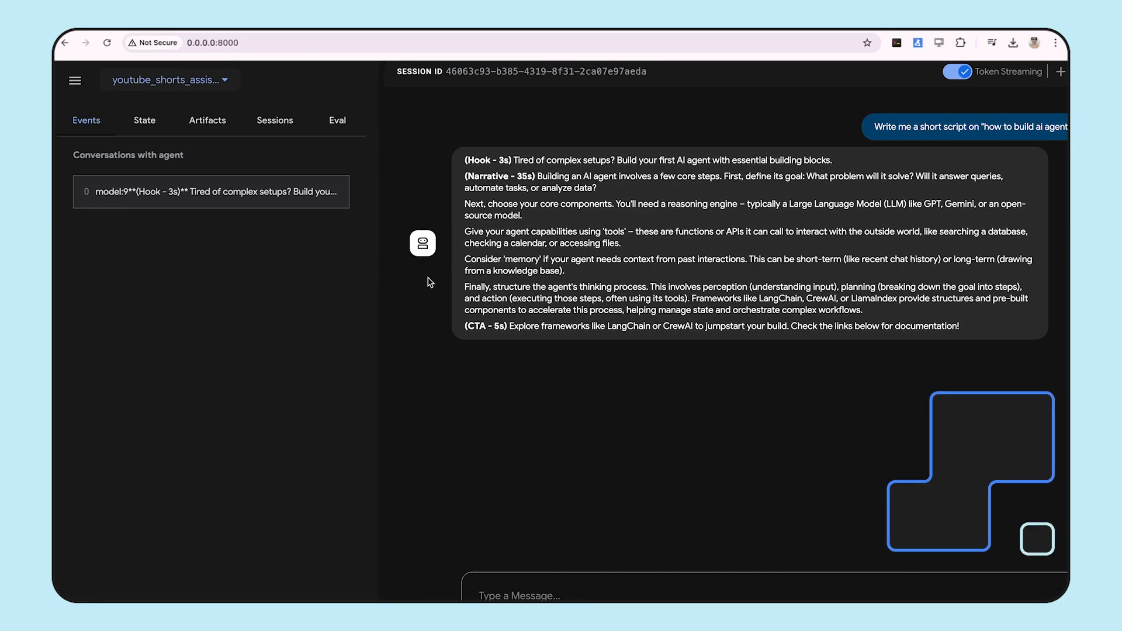
# Step through the scriptwriter, visualizer and formatter event details in the Event panel
pyautogui.click(211, 192)
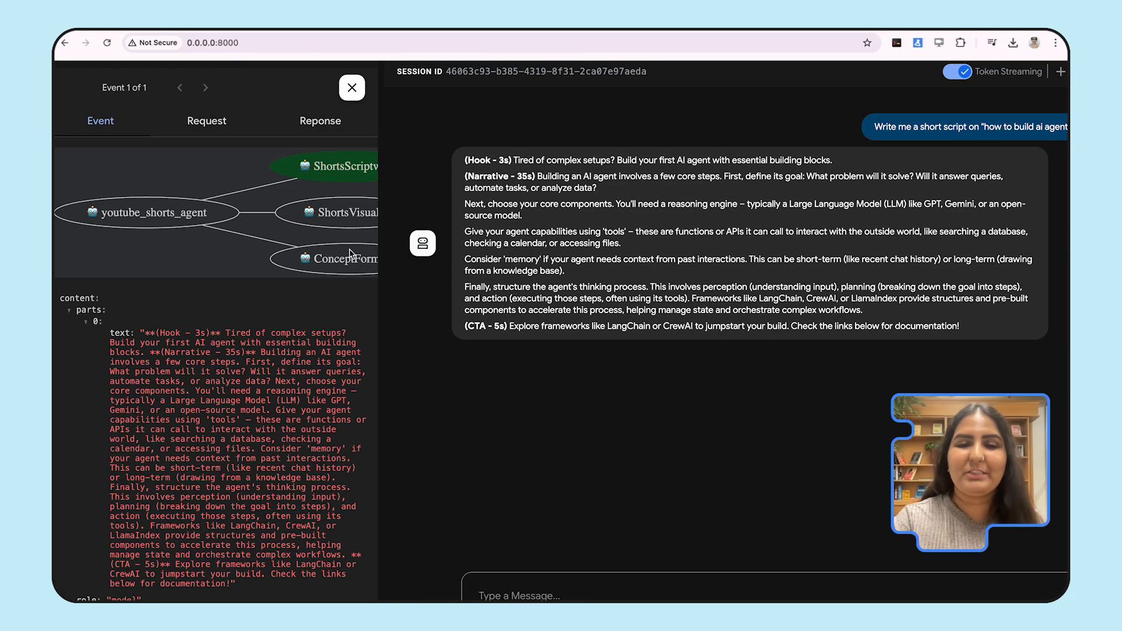
pyautogui.click(170, 166)
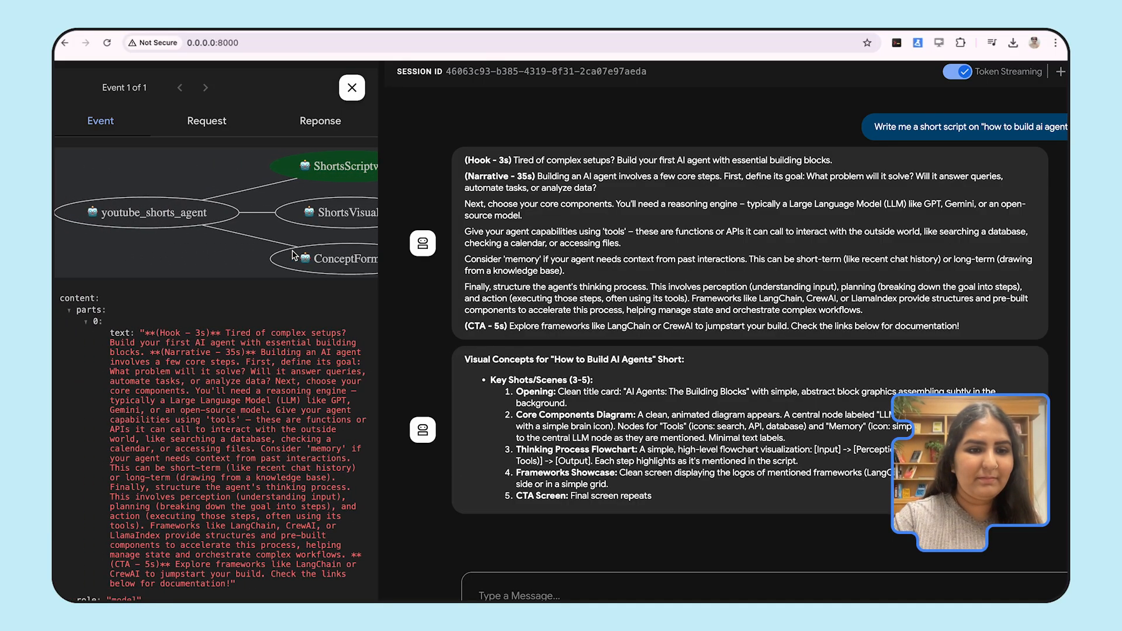
pyautogui.scroll(-3)
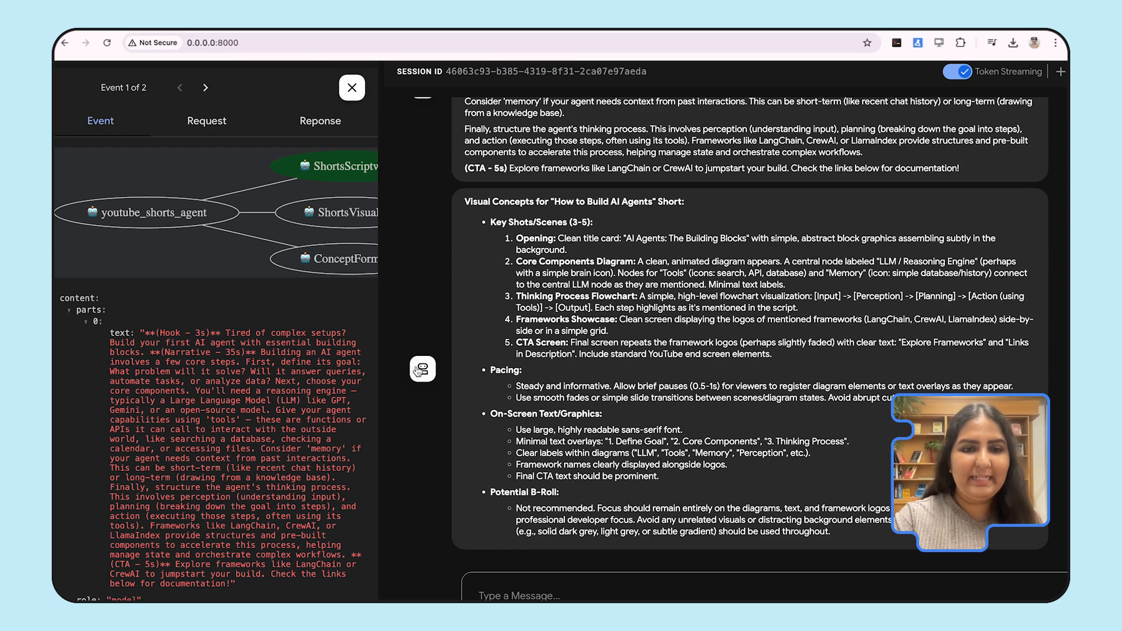
pyautogui.click(205, 87)
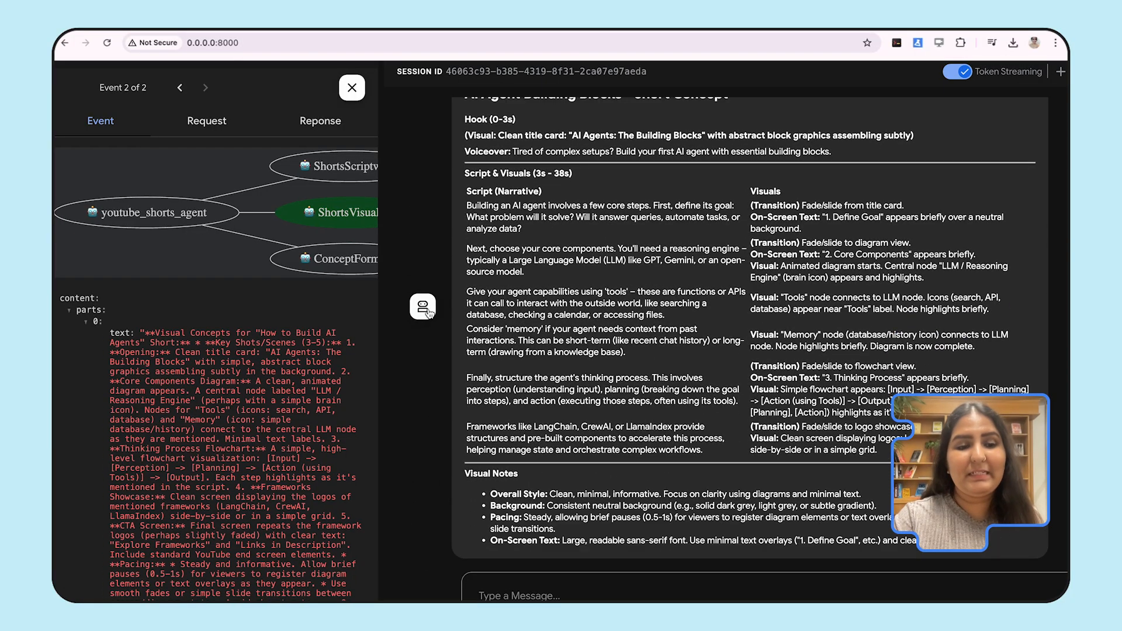
pyautogui.click(204, 87)
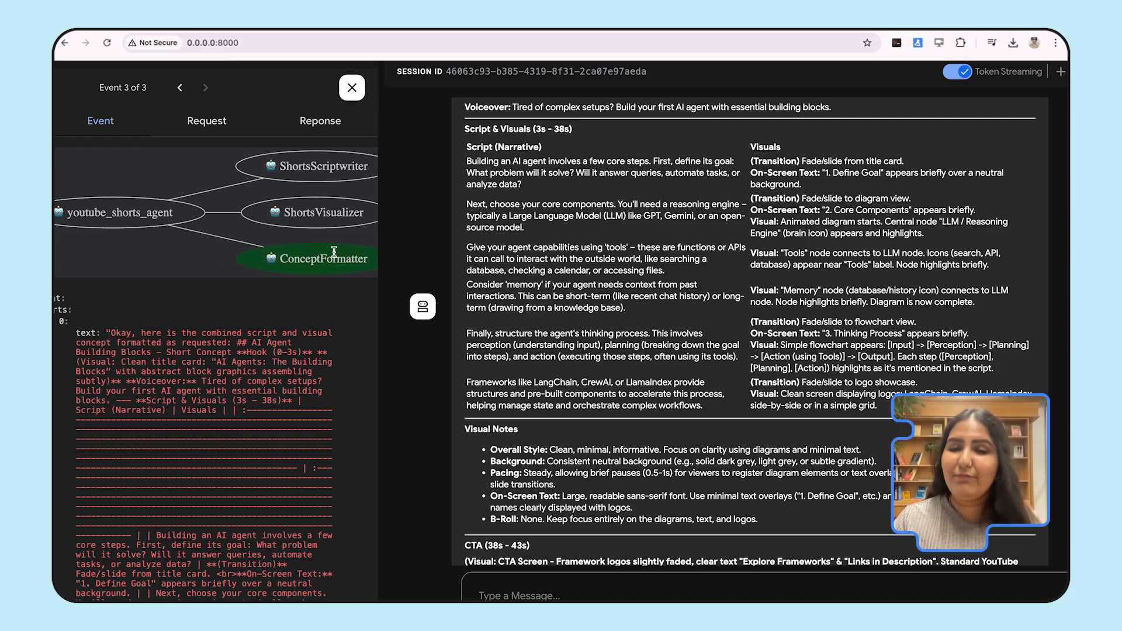
pyautogui.scroll(-3)
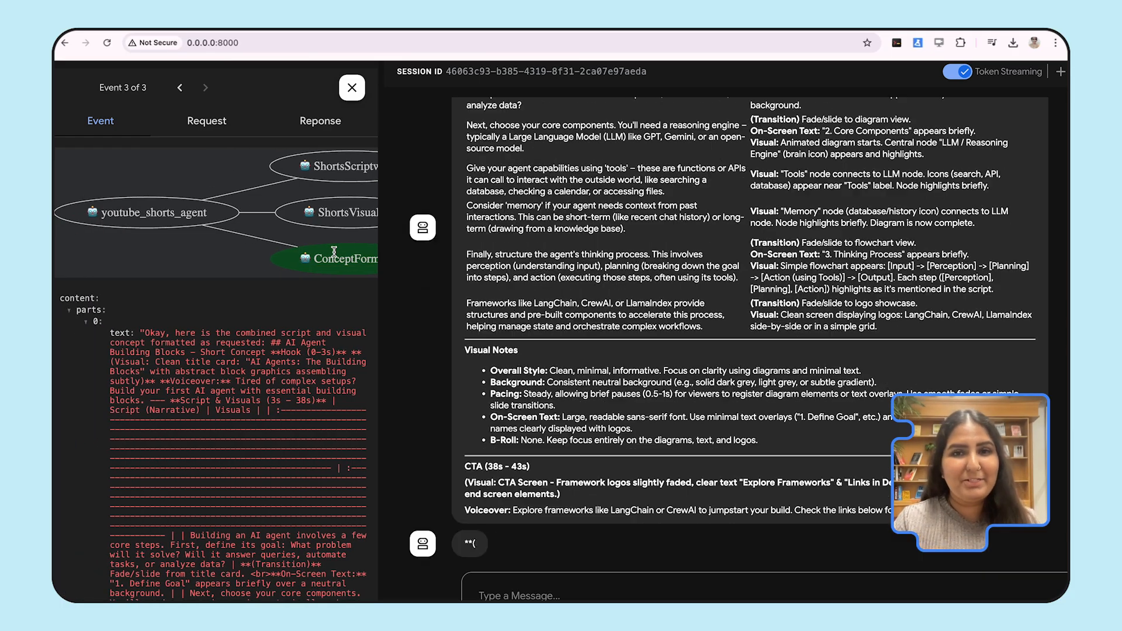
pyautogui.click(205, 87)
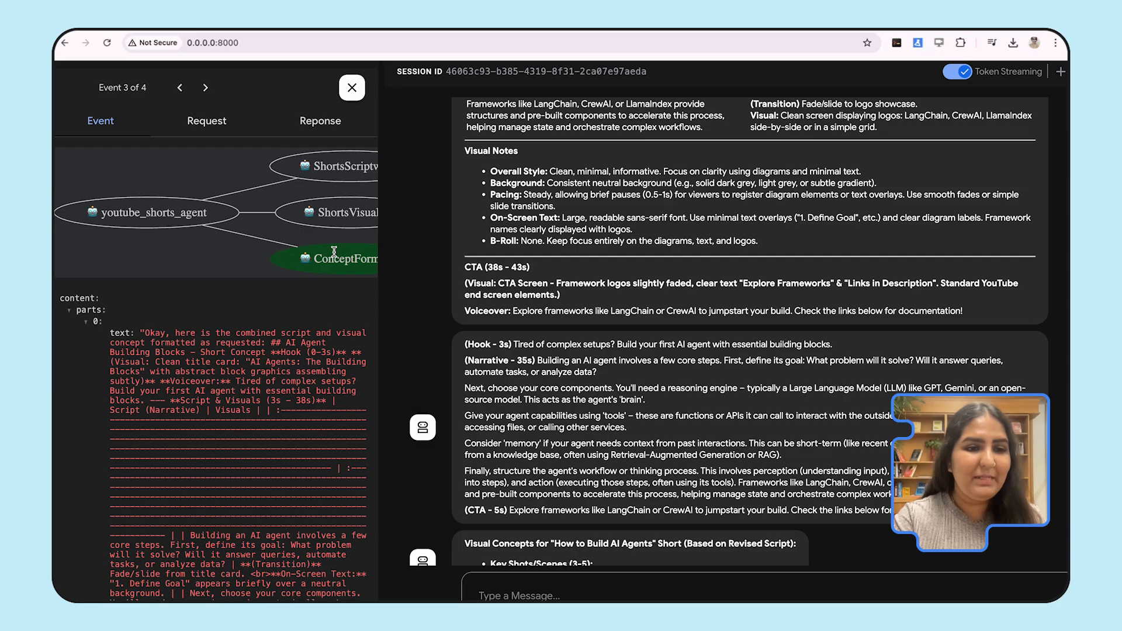
pyautogui.click(351, 87)
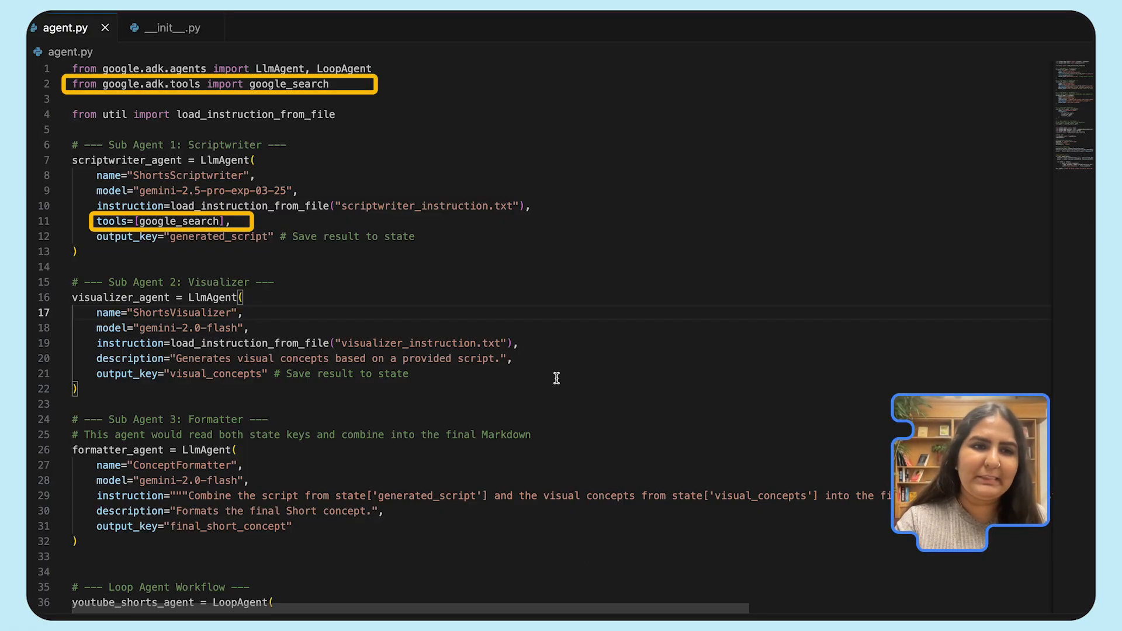
pyautogui.scroll(-3)
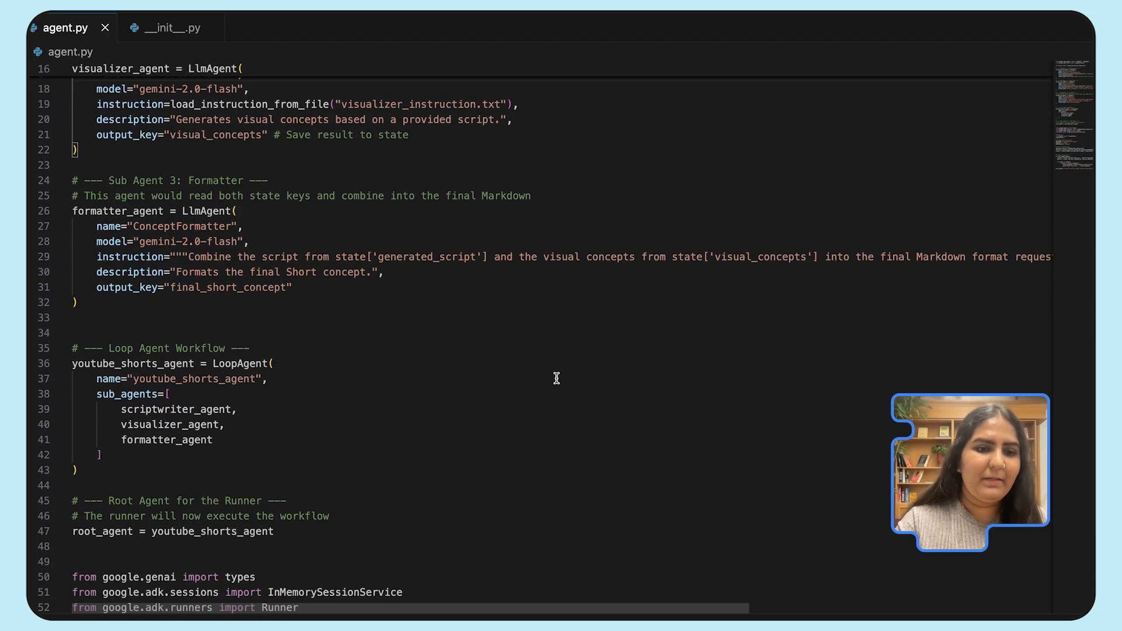
pyautogui.scroll(-3)
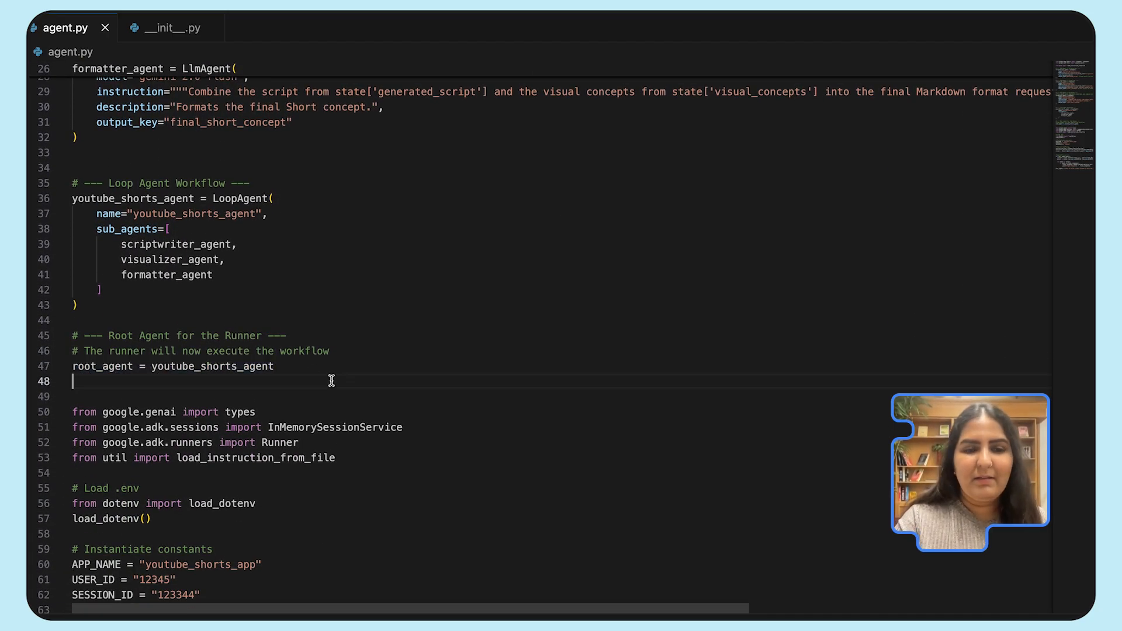
pyautogui.scroll(-3)
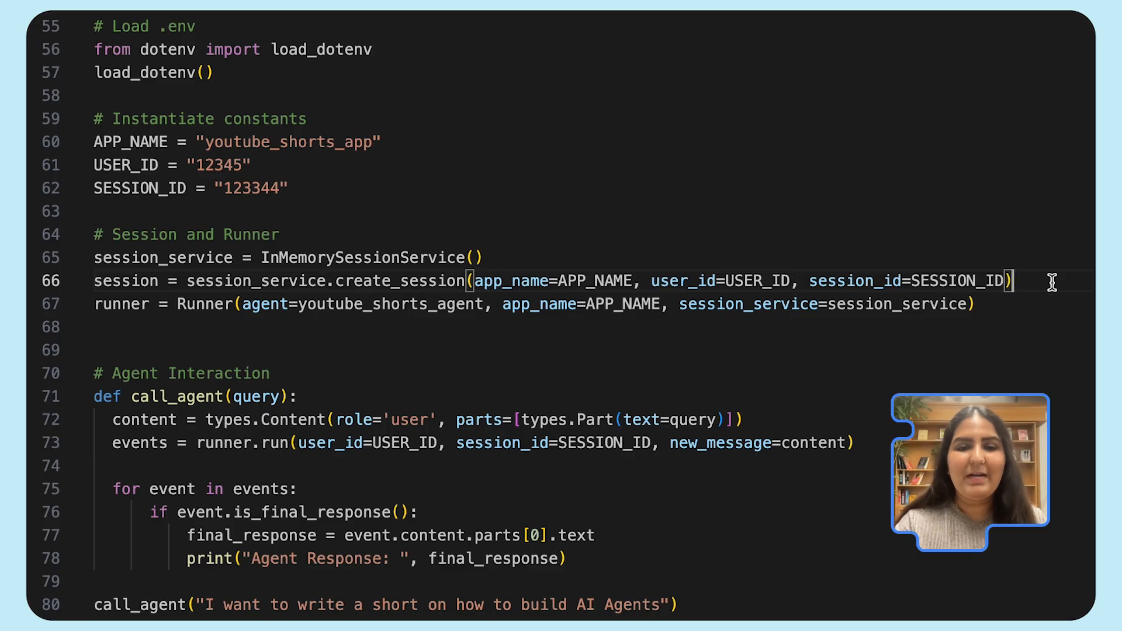
pyautogui.scroll(-3)
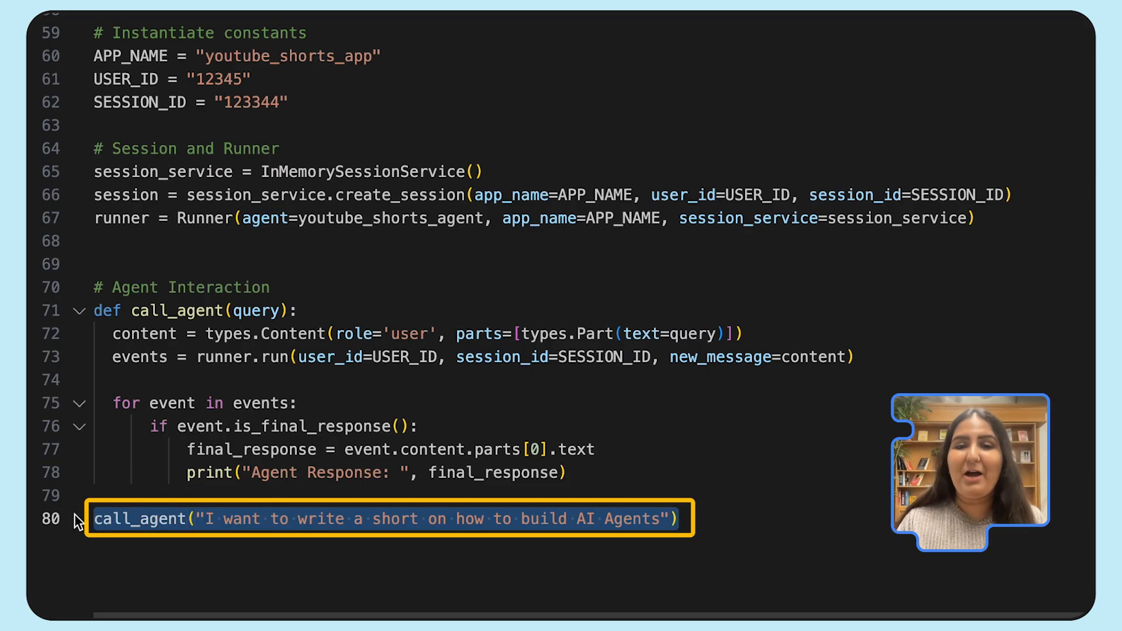
pyautogui.scroll(3)
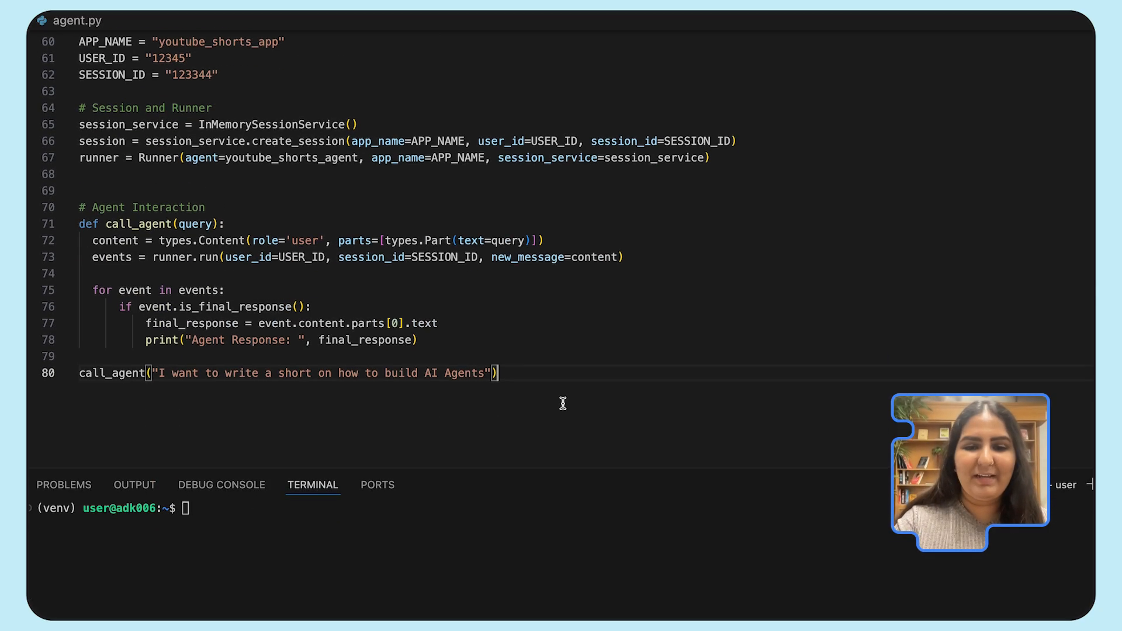
# Run python3 youtube_shorts_assistant/agent.py and scroll through the printed script and visual notes
pyautogui.write('pythone')
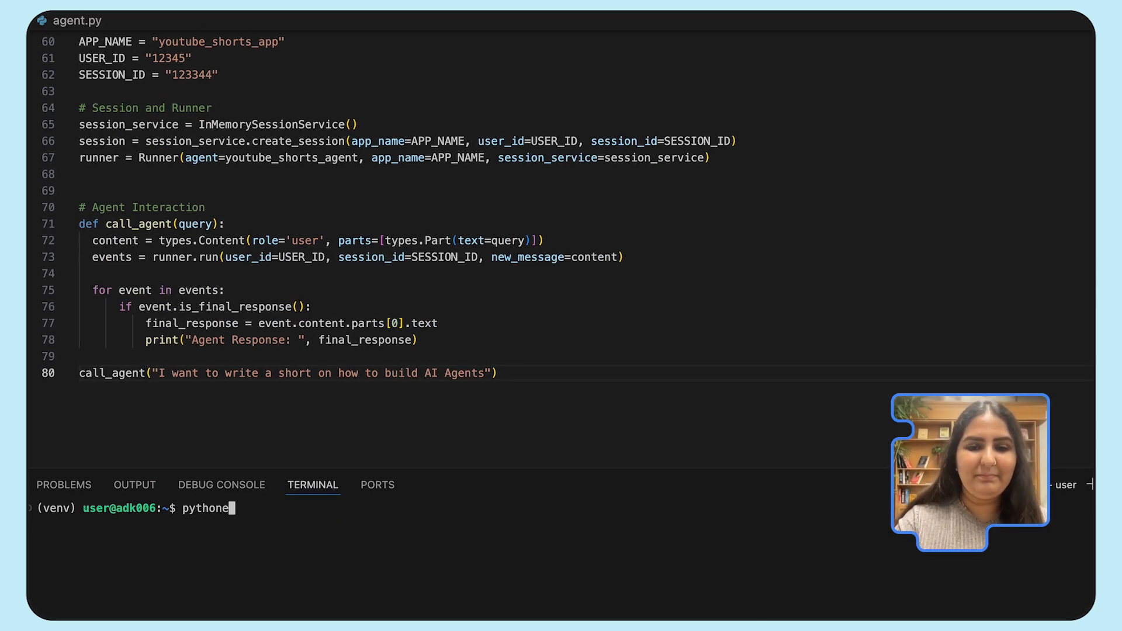
pyautogui.write('3 youtube_shorts_assistant/agent.py')
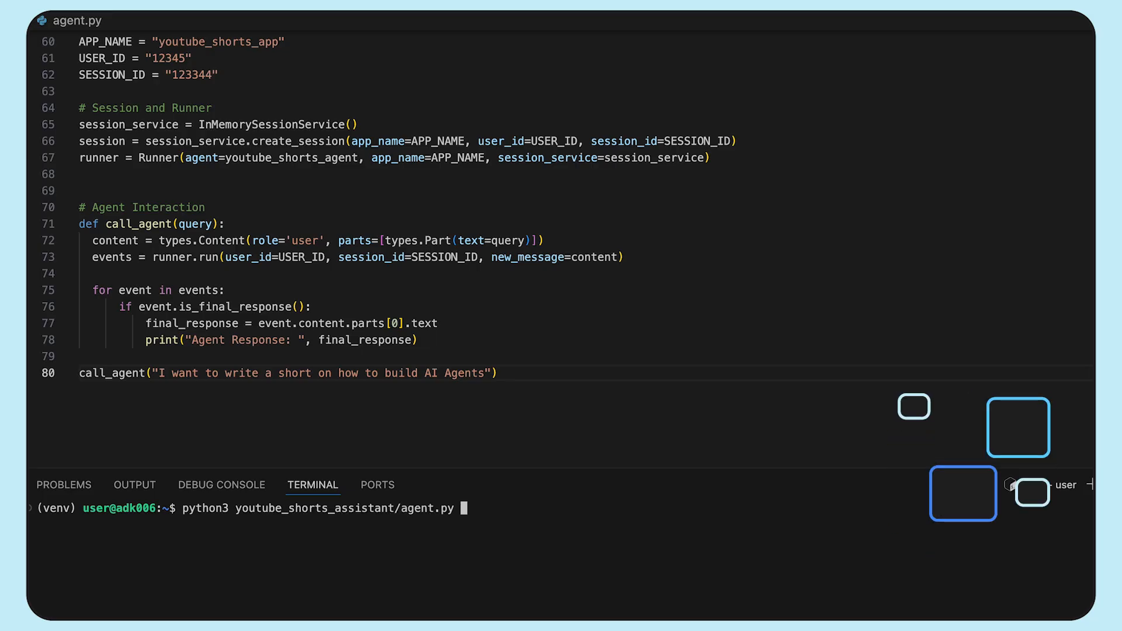
pyautogui.press('Return')
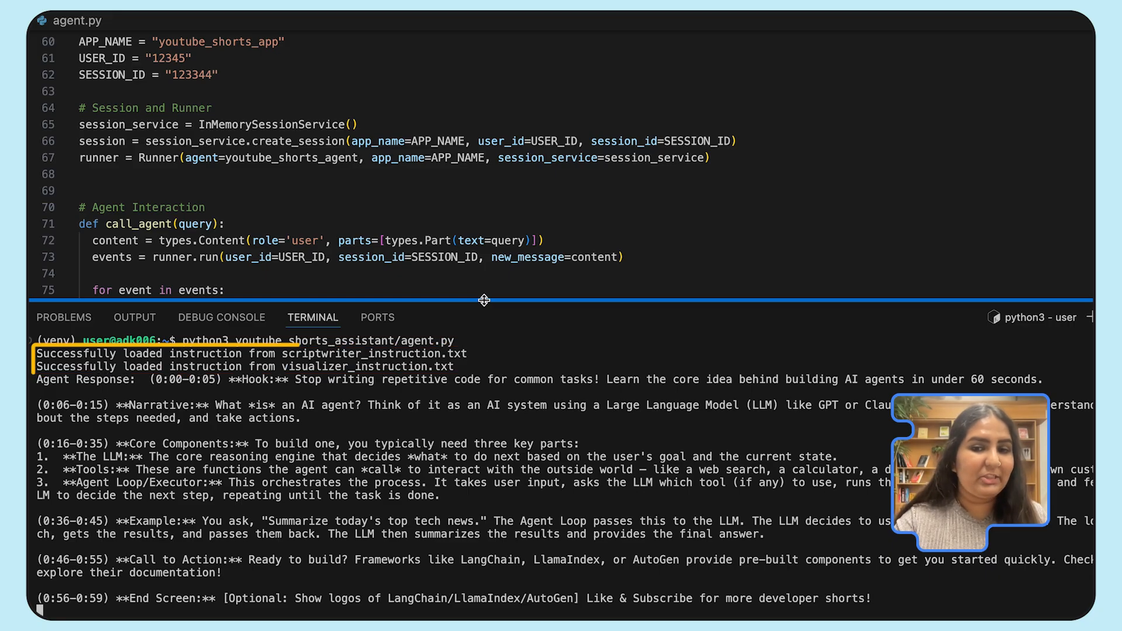
pyautogui.scroll(-3)
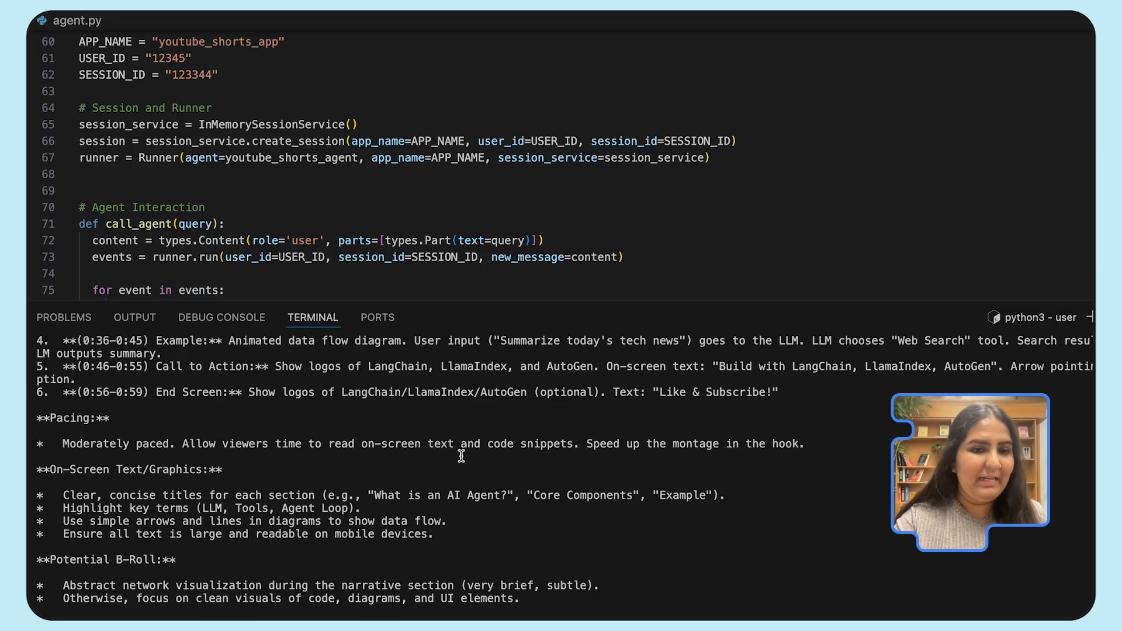
pyautogui.scroll(-3)
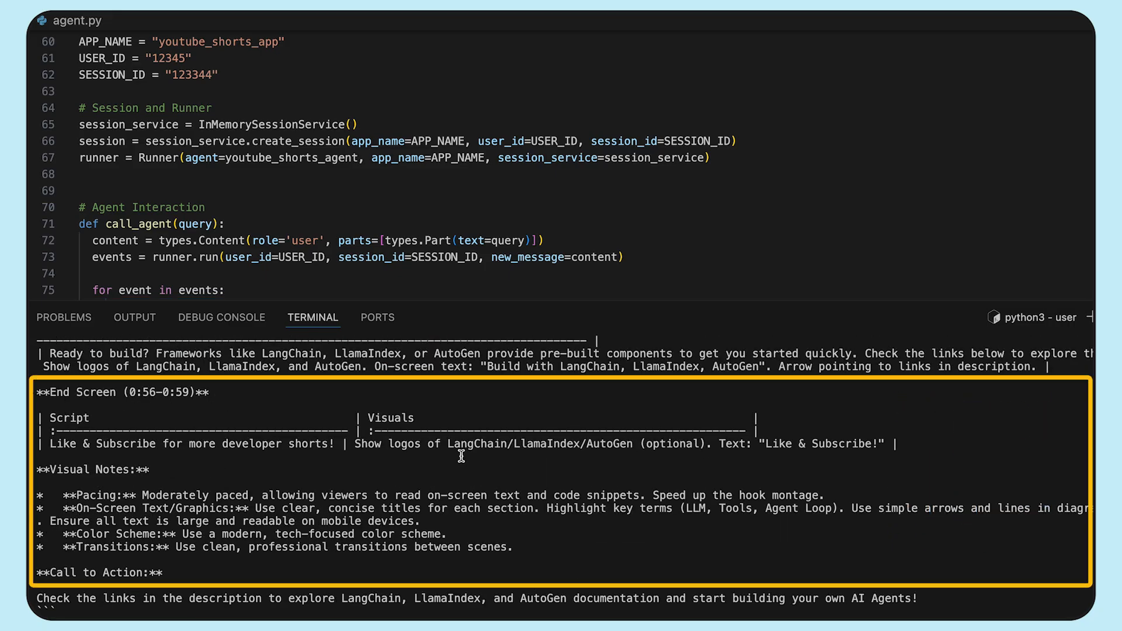